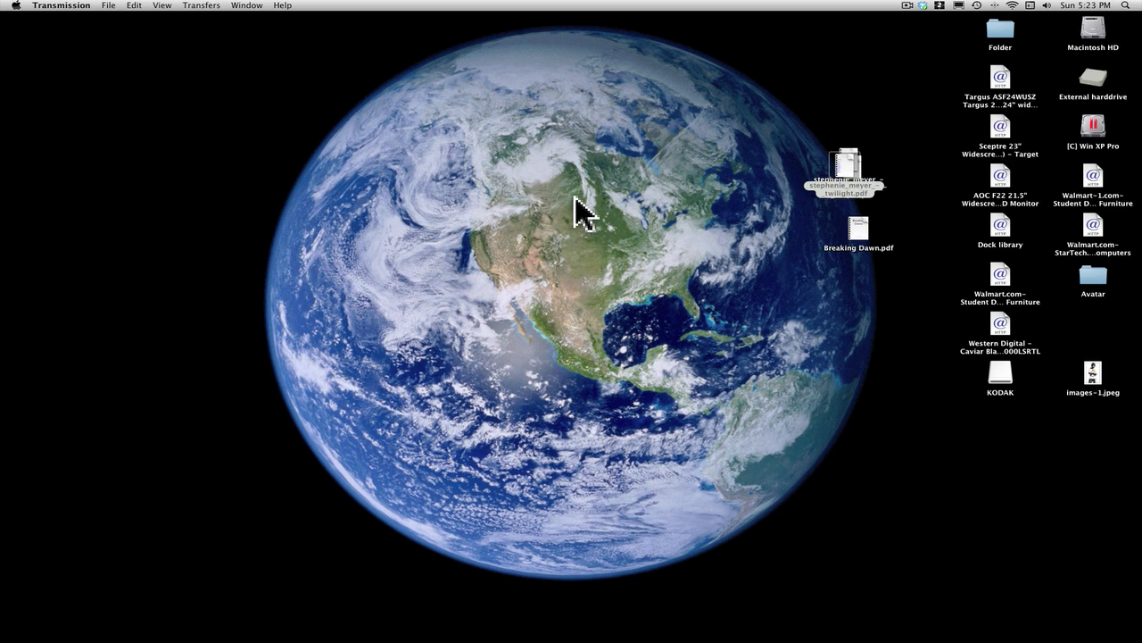
mouse_move(253, 585)
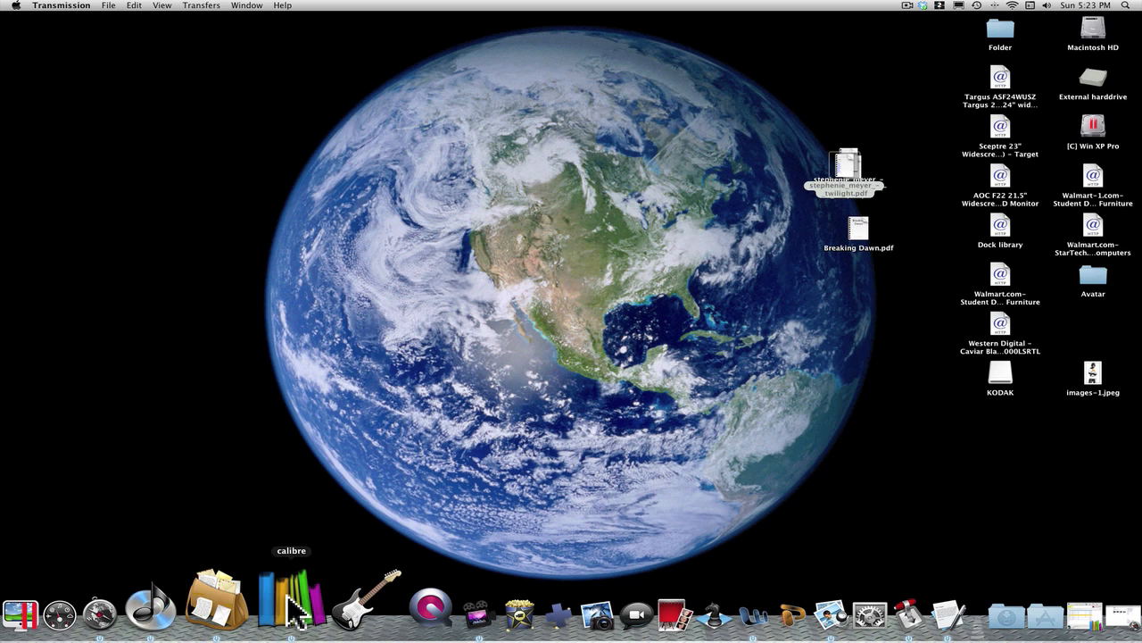
mouse_move(293, 621)
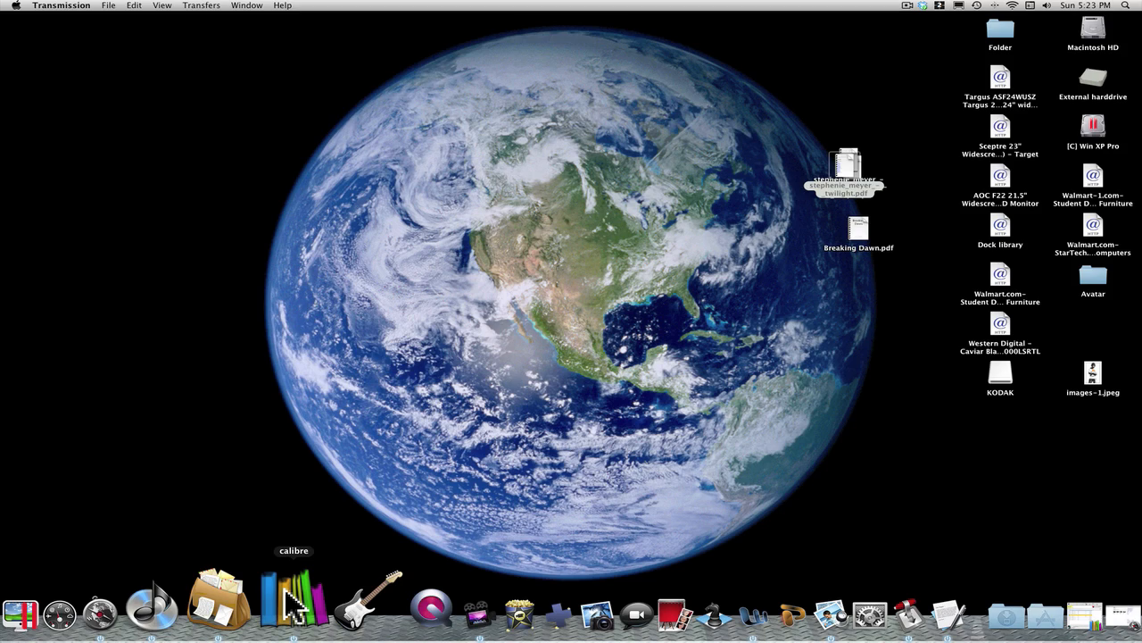
Launch calibre from the Dock.
click(286, 614)
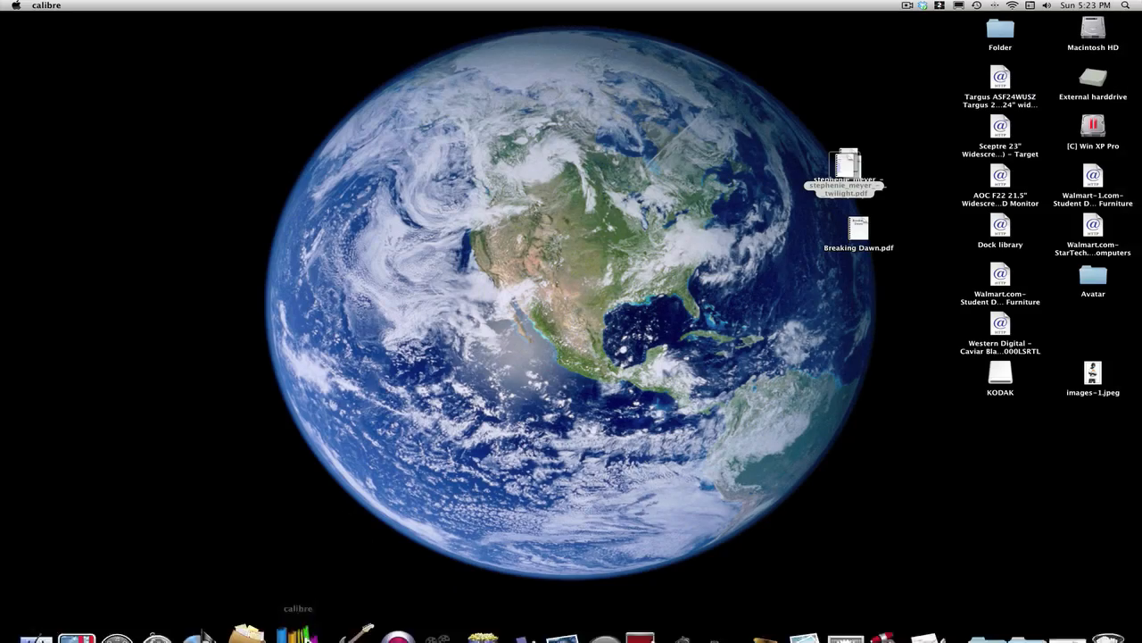
mouse_move(302, 625)
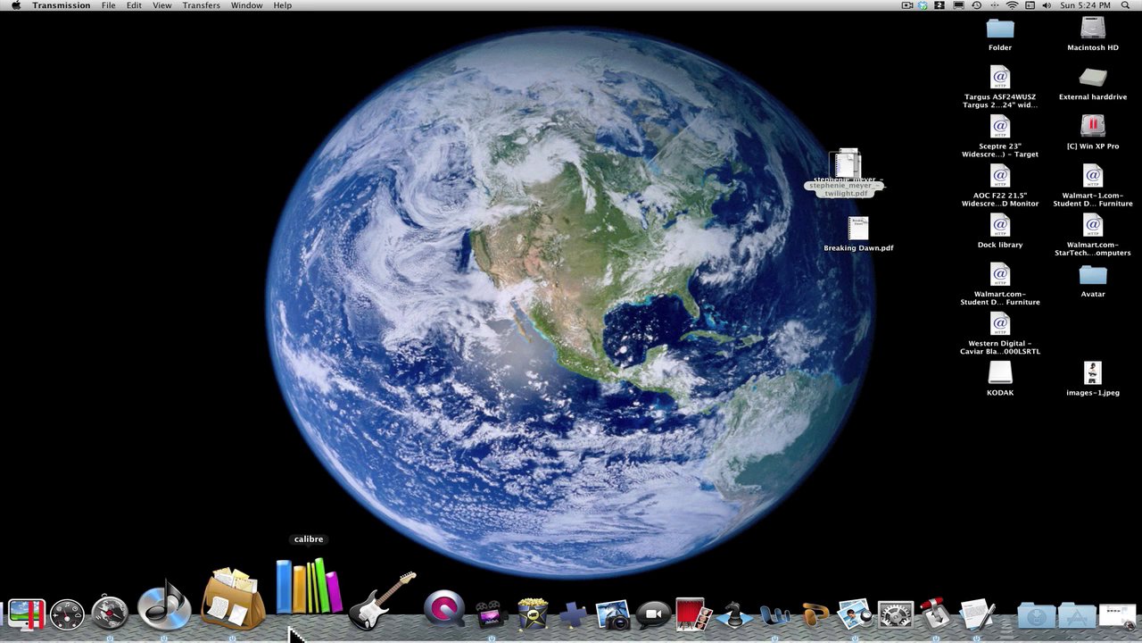
mouse_move(278, 636)
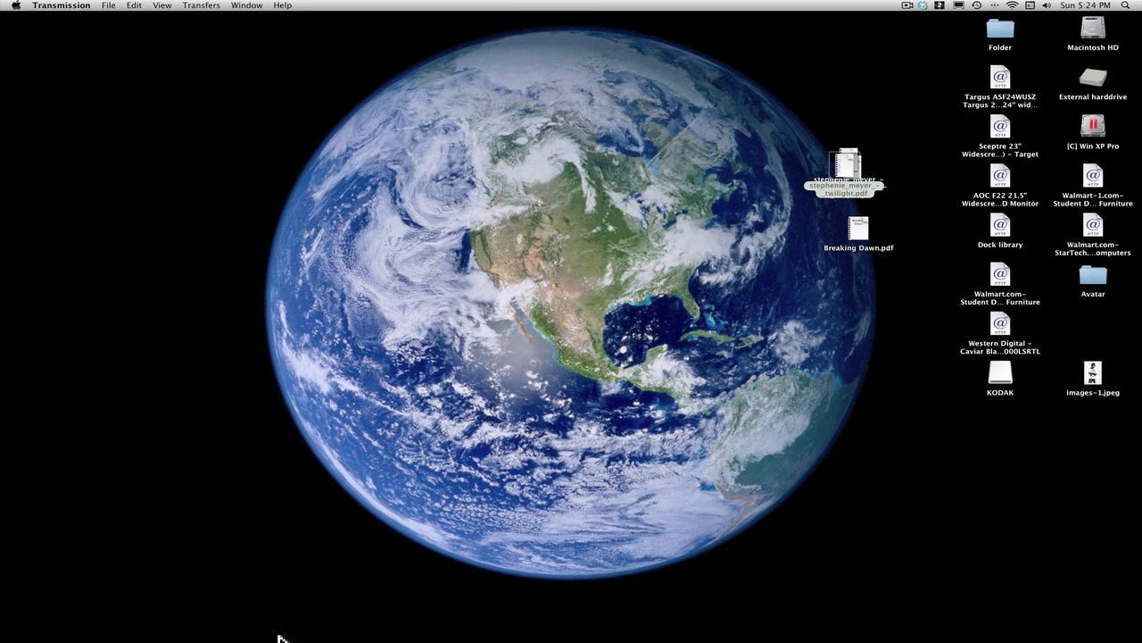
mouse_move(645, 292)
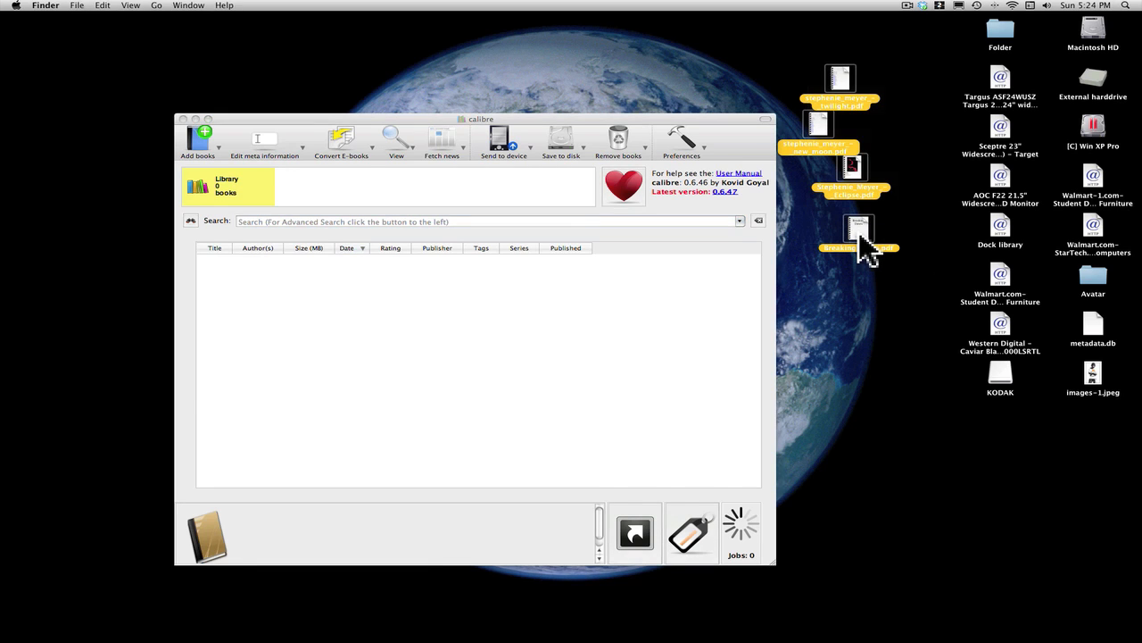
Drag the Twilight saga PDFs from the desktop into the calibre library.
drag(861, 246, 496, 375)
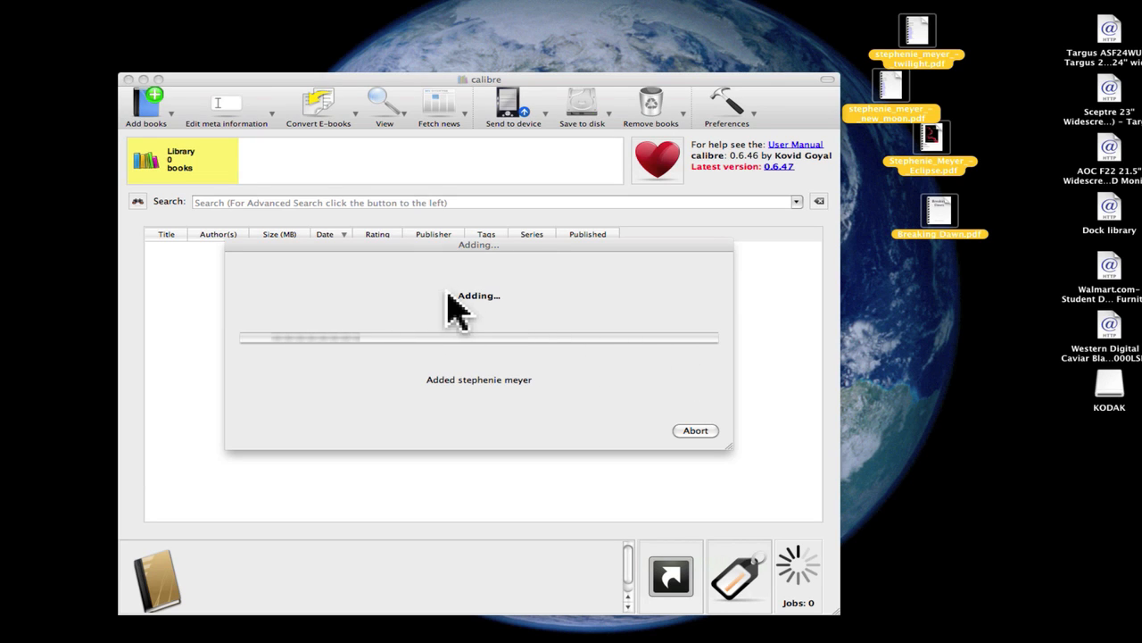
mouse_move(503, 361)
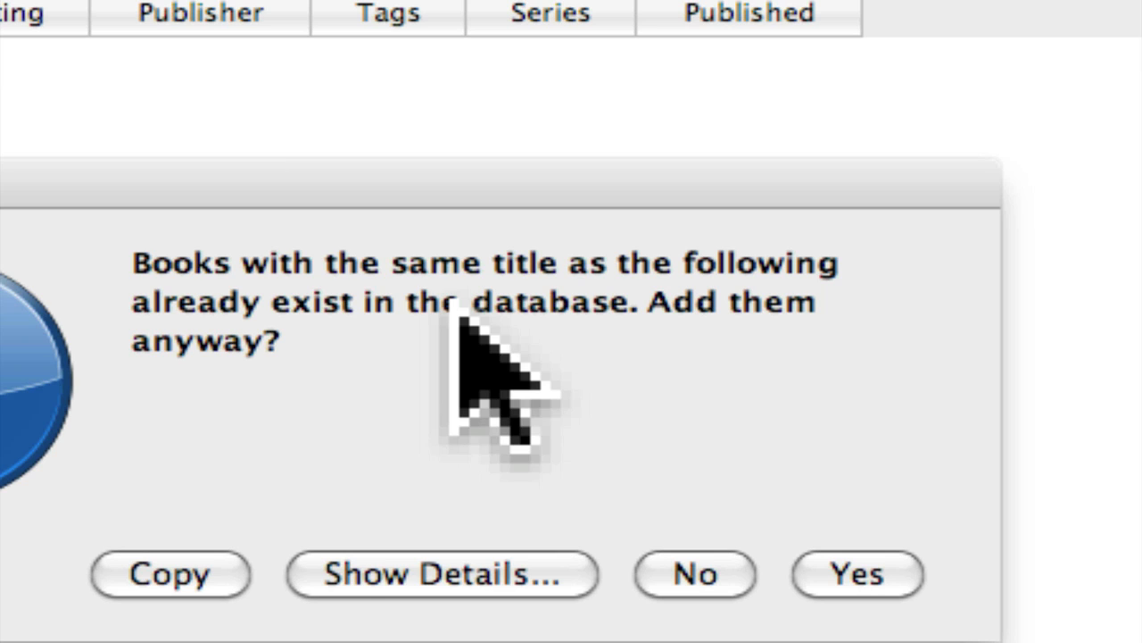
mouse_move(461, 354)
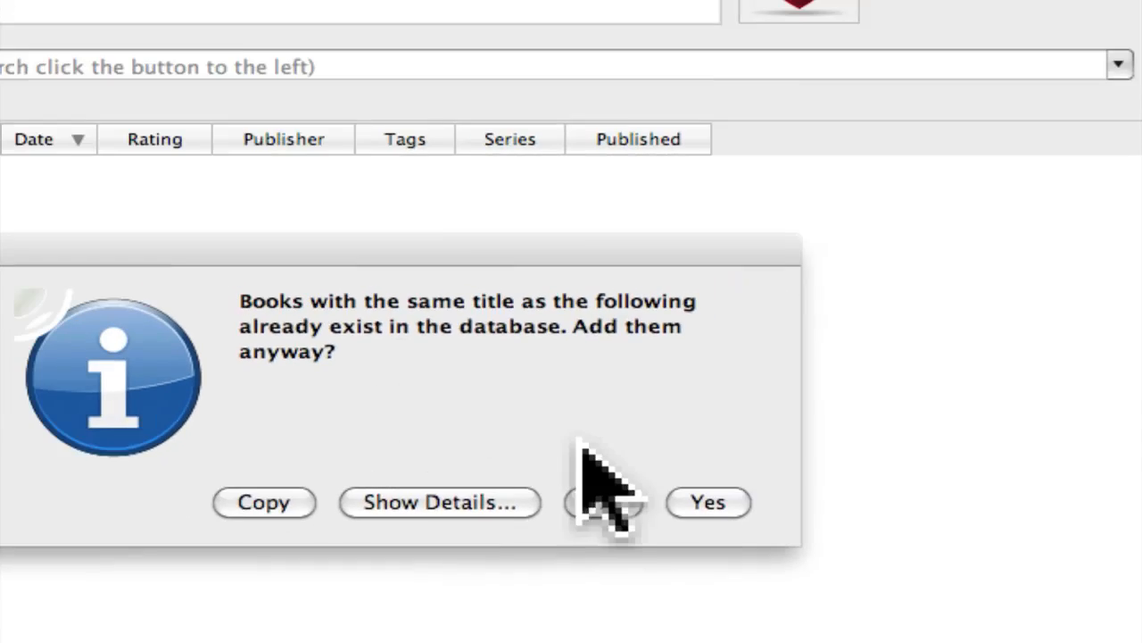
Answer the duplicate-title question and download metadata and covers for the four Stephenie Meyer books.
click(707, 503)
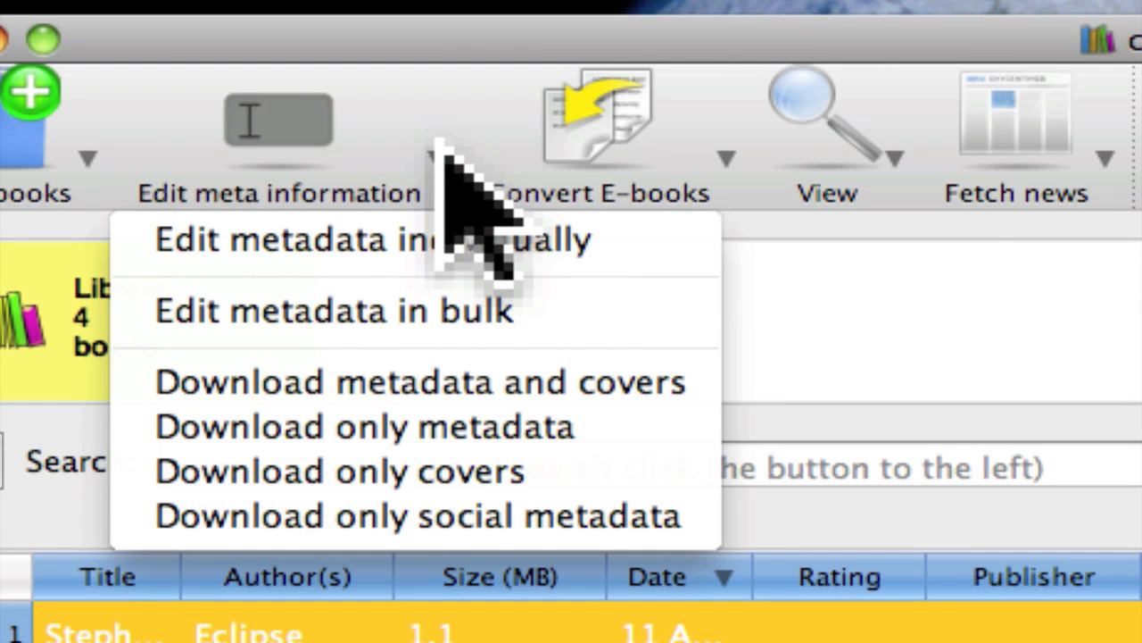
click(425, 382)
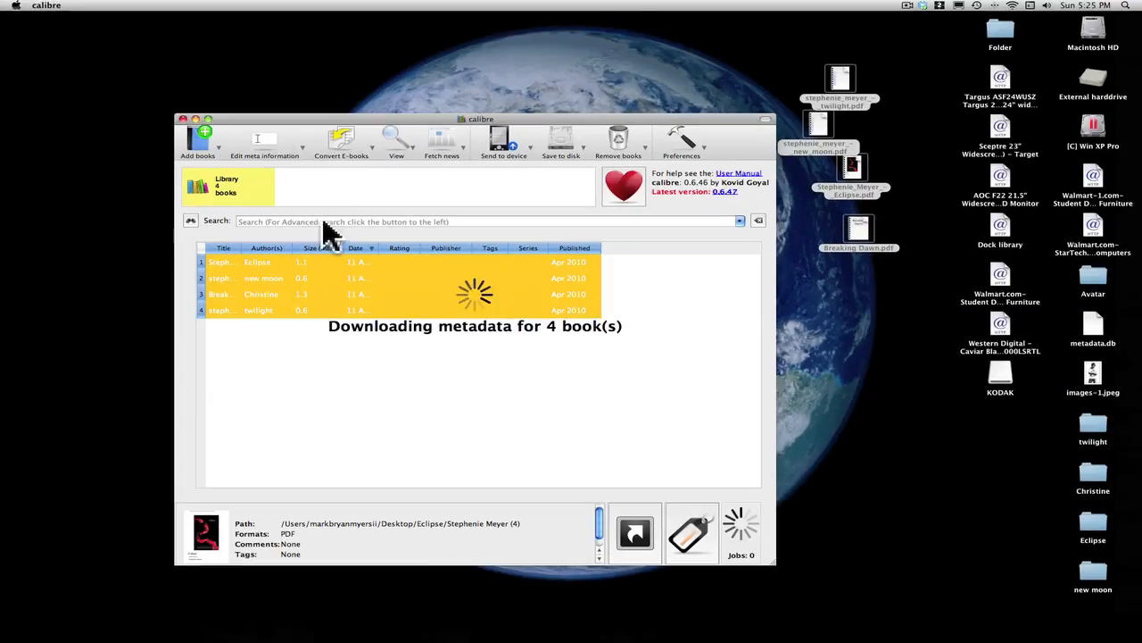
mouse_move(268, 312)
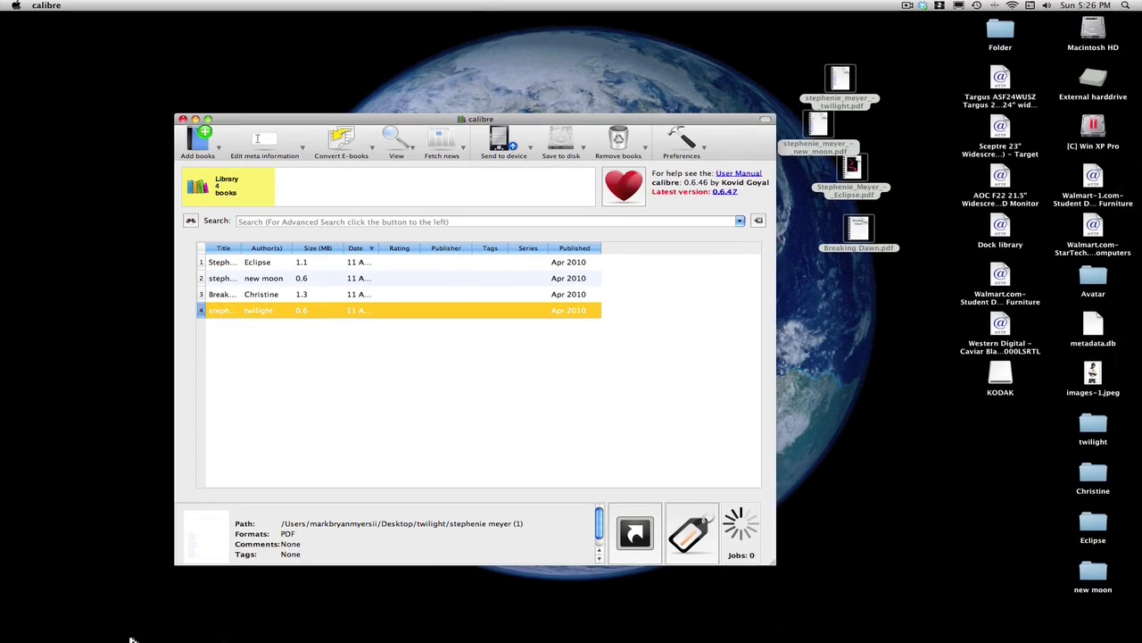
Search Google Images in Safari for the Twilight cover.
click(170, 607)
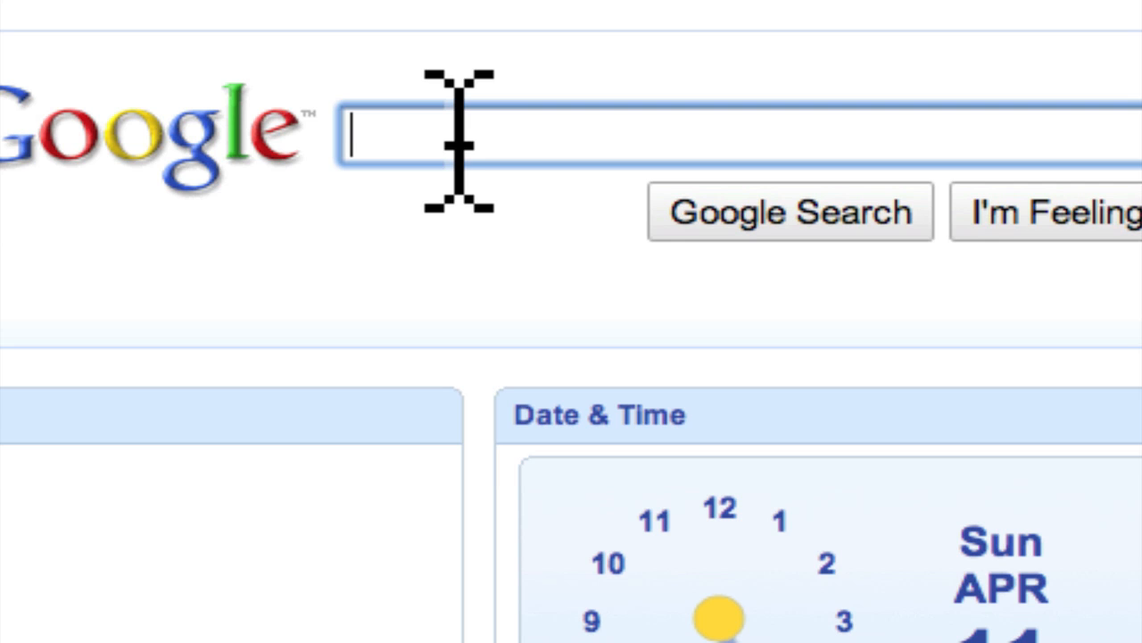
text(Twi)
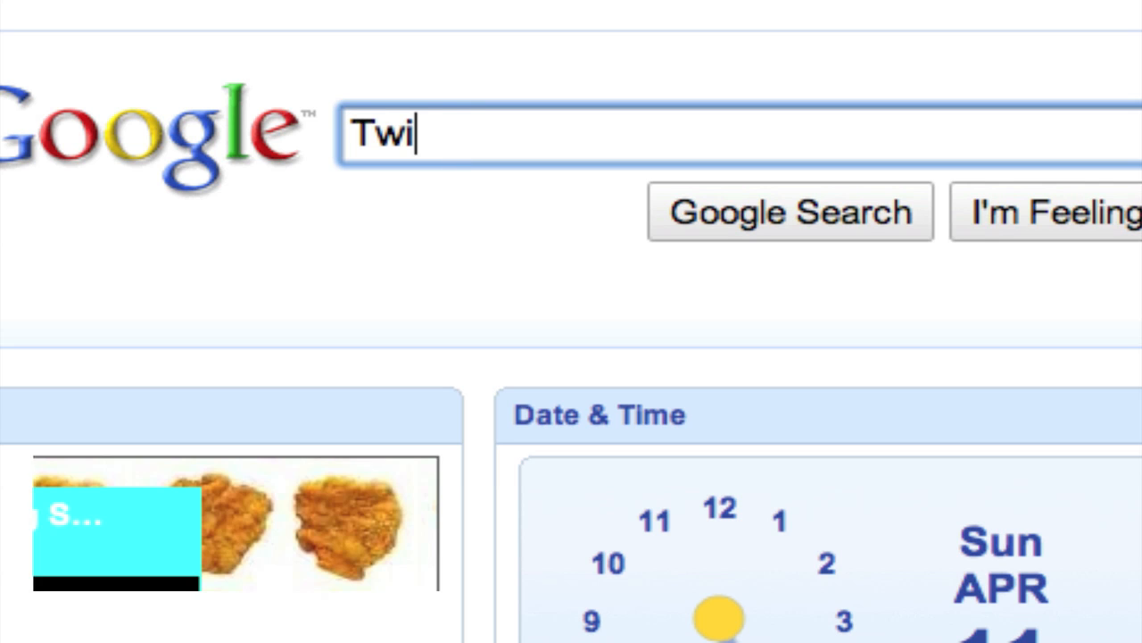
text(light)
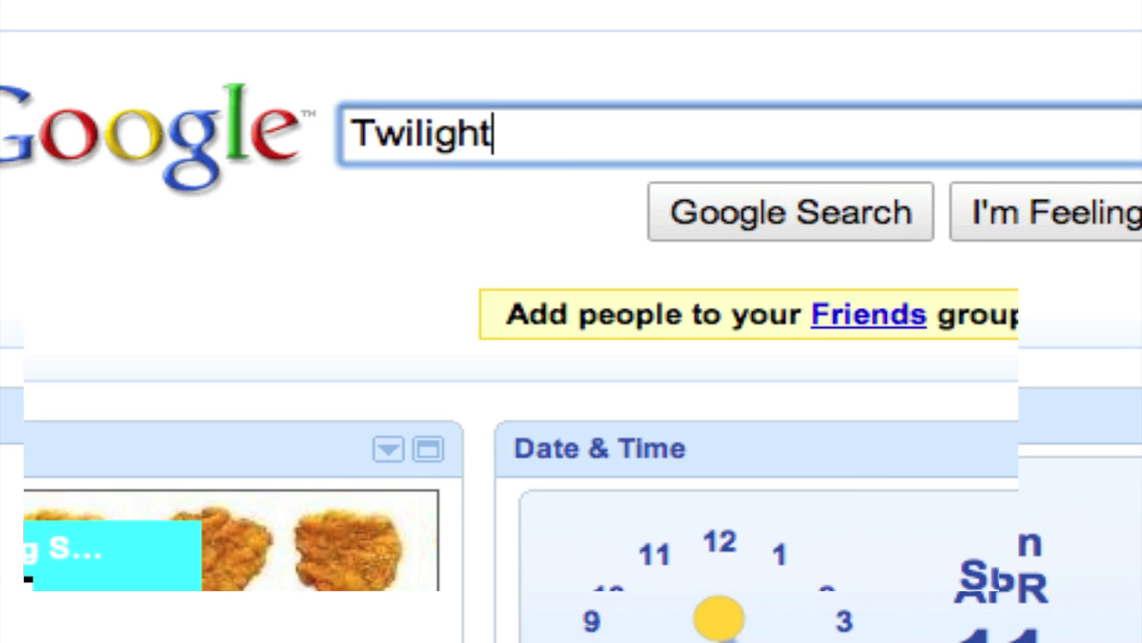
click(792, 212)
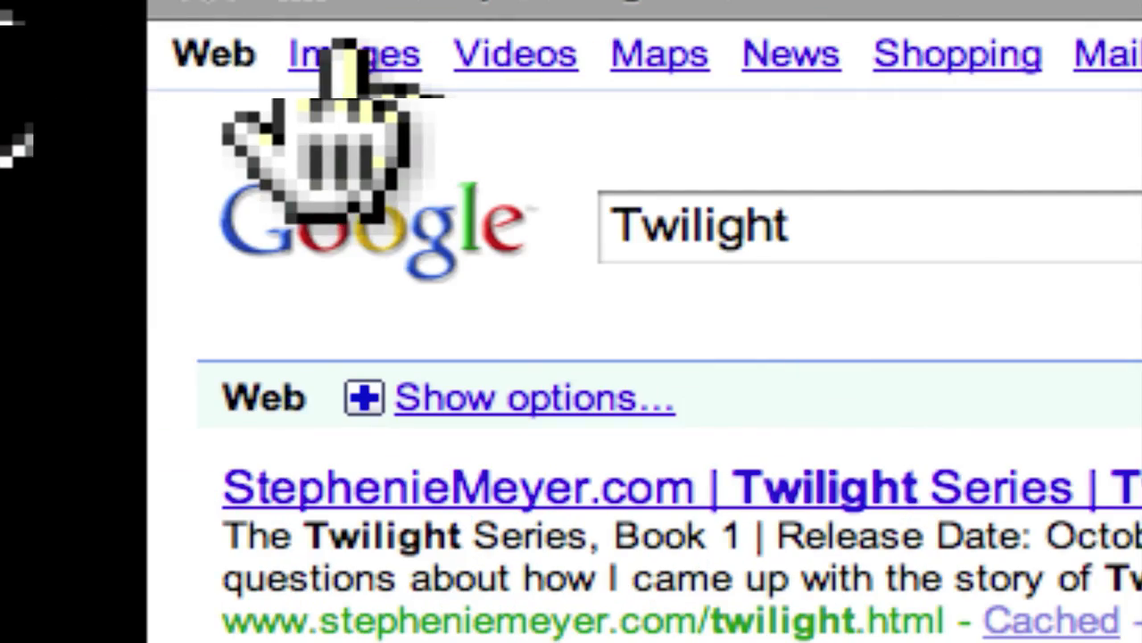
click(339, 50)
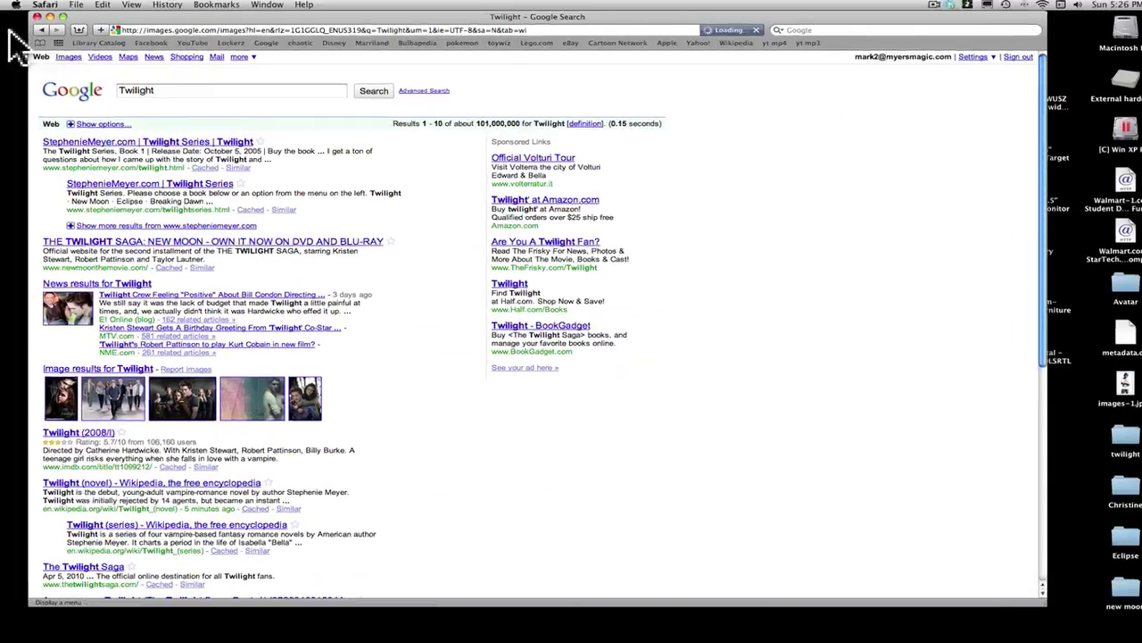
Search for New Moon, Eclipse and Breaking Dawn covers and save them to the desktop.
click(80, 64)
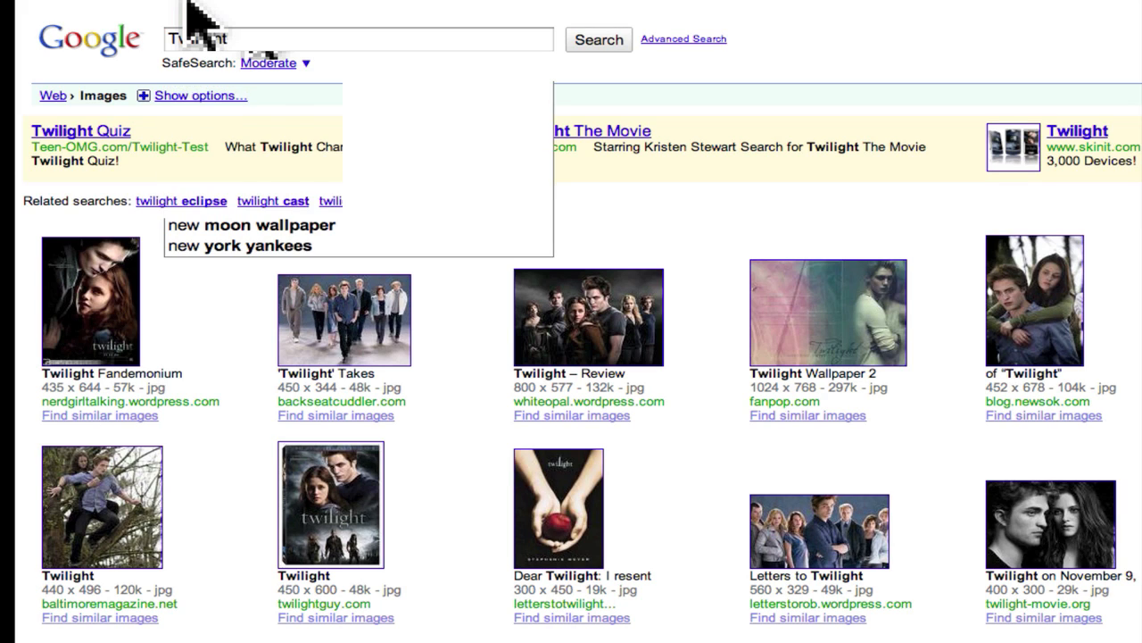
text(New moon)
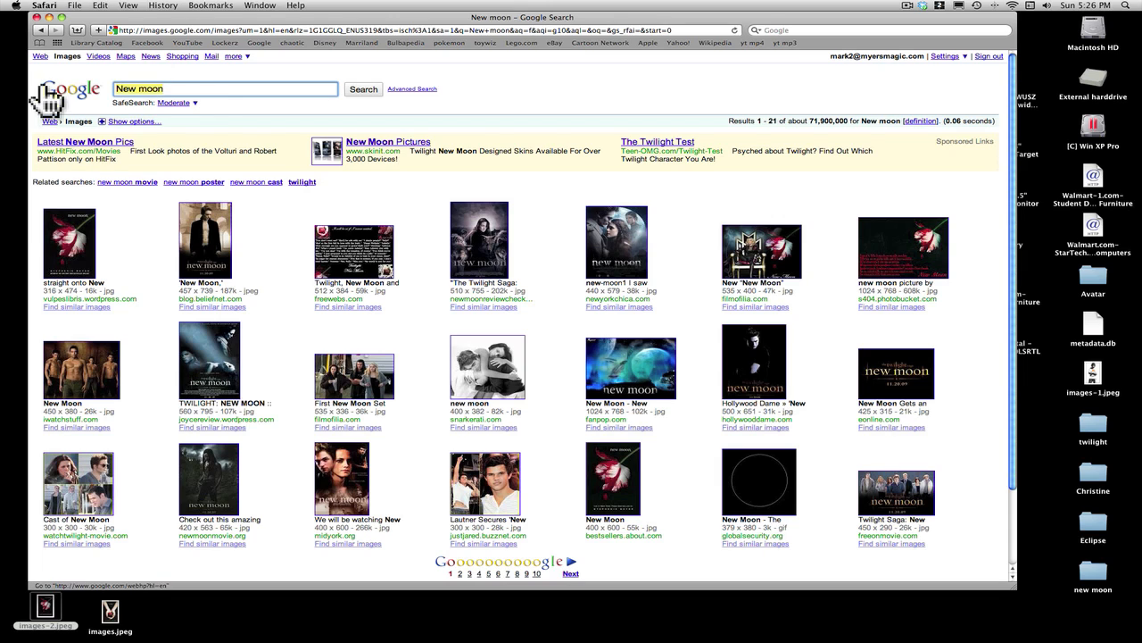
text(eclips)
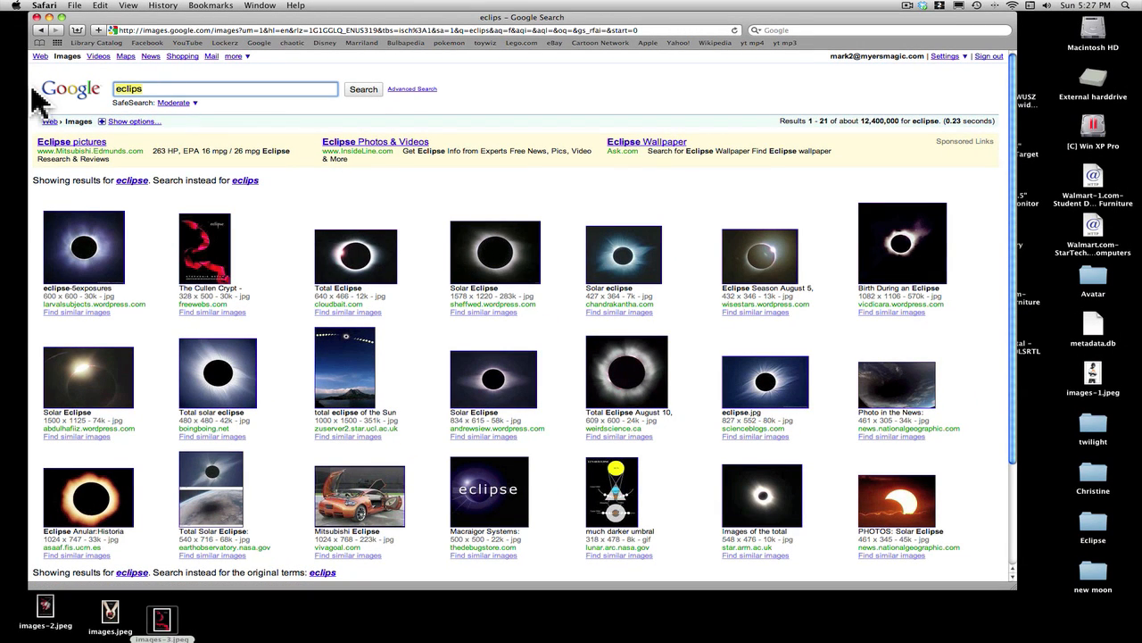
text(Breaking)
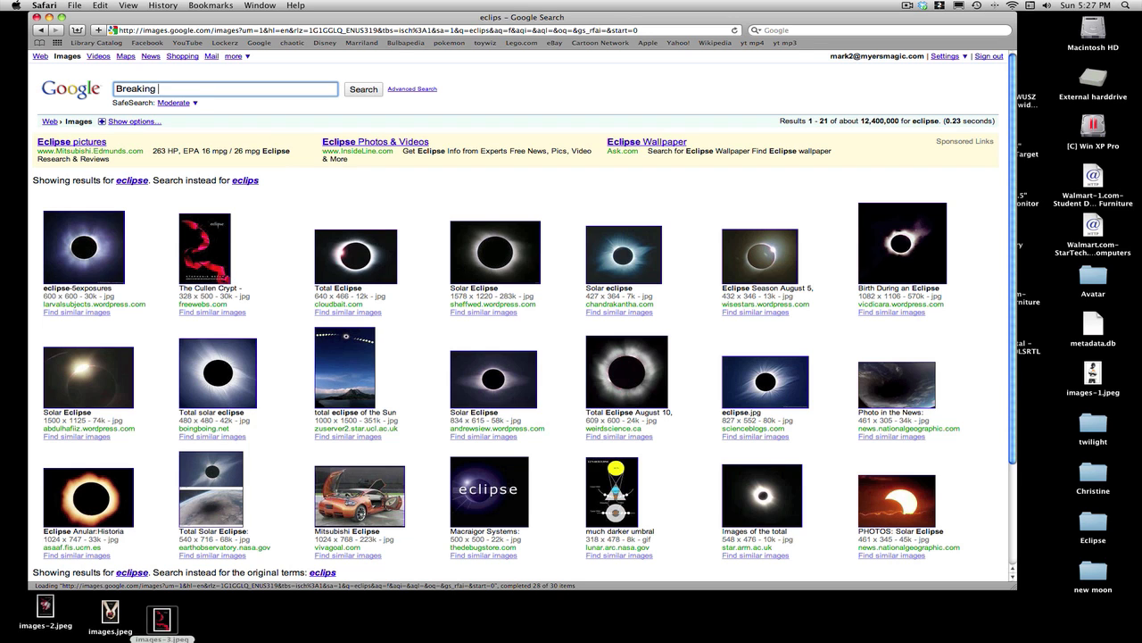
Set up the Twilight PDF-to-EPUB conversion with author Stephenie Meyer and title Twilight.
text(Dawn)
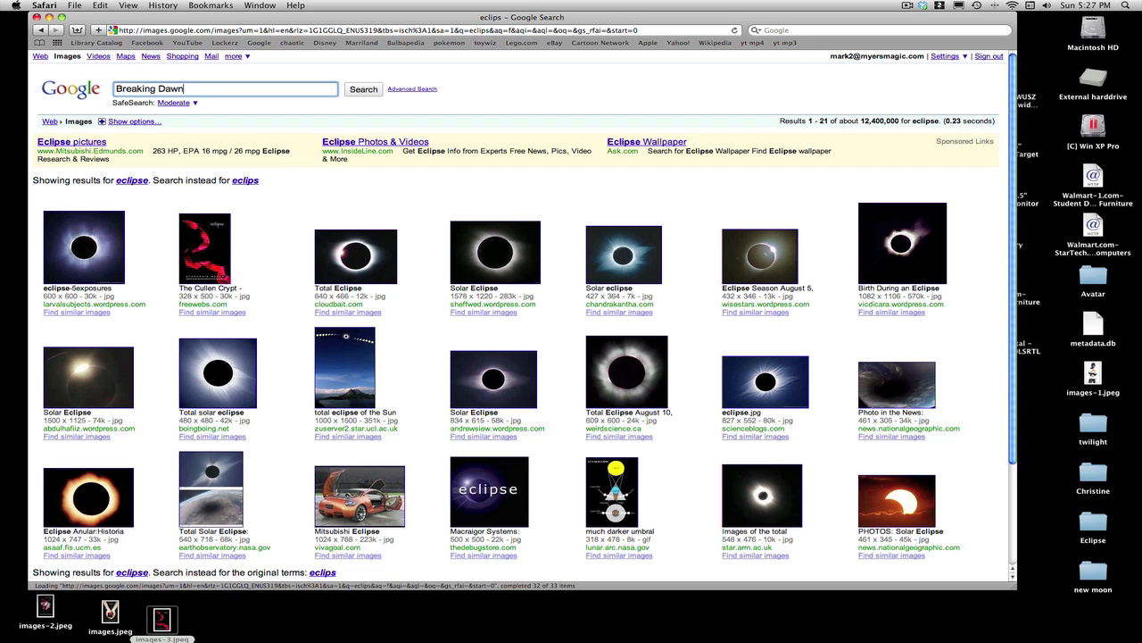
click(362, 89)
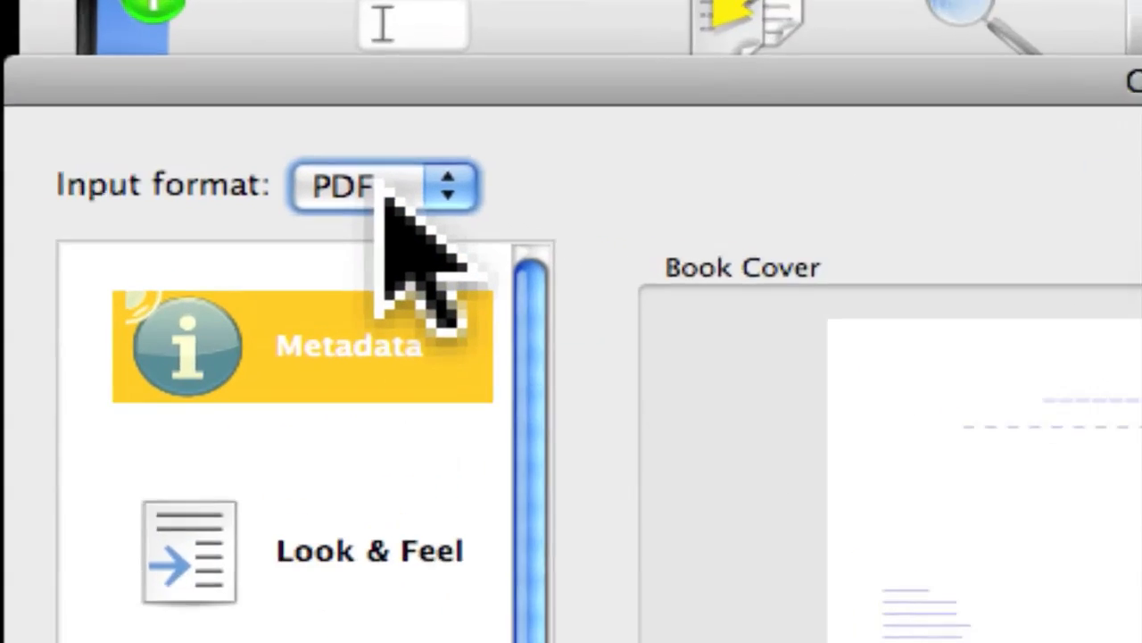
click(444, 187)
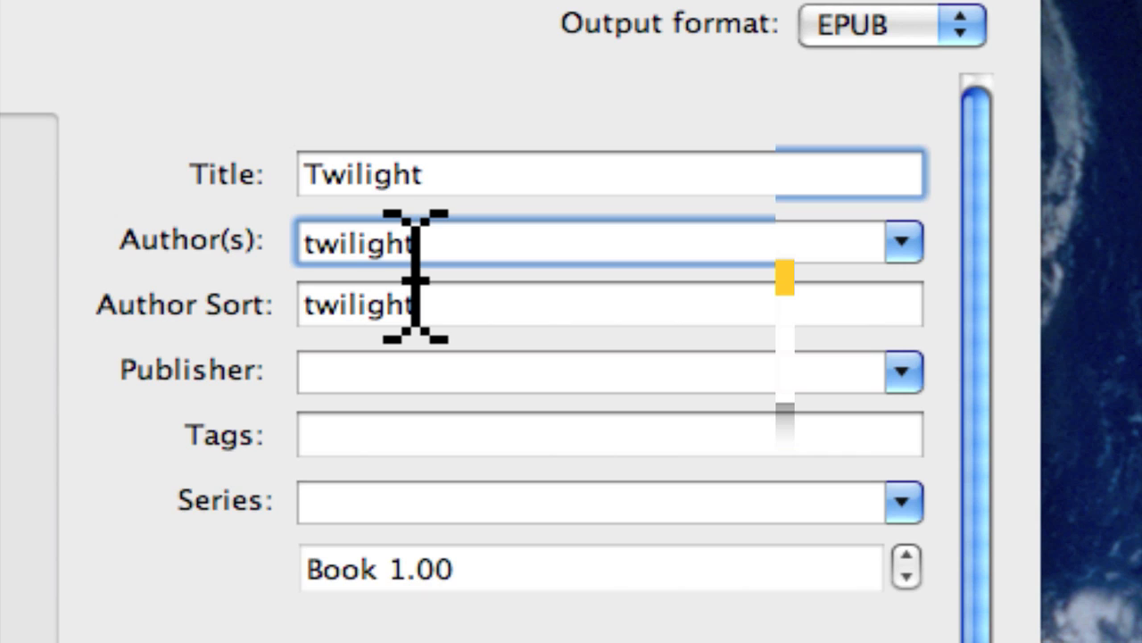
text(Stephenie Myer)
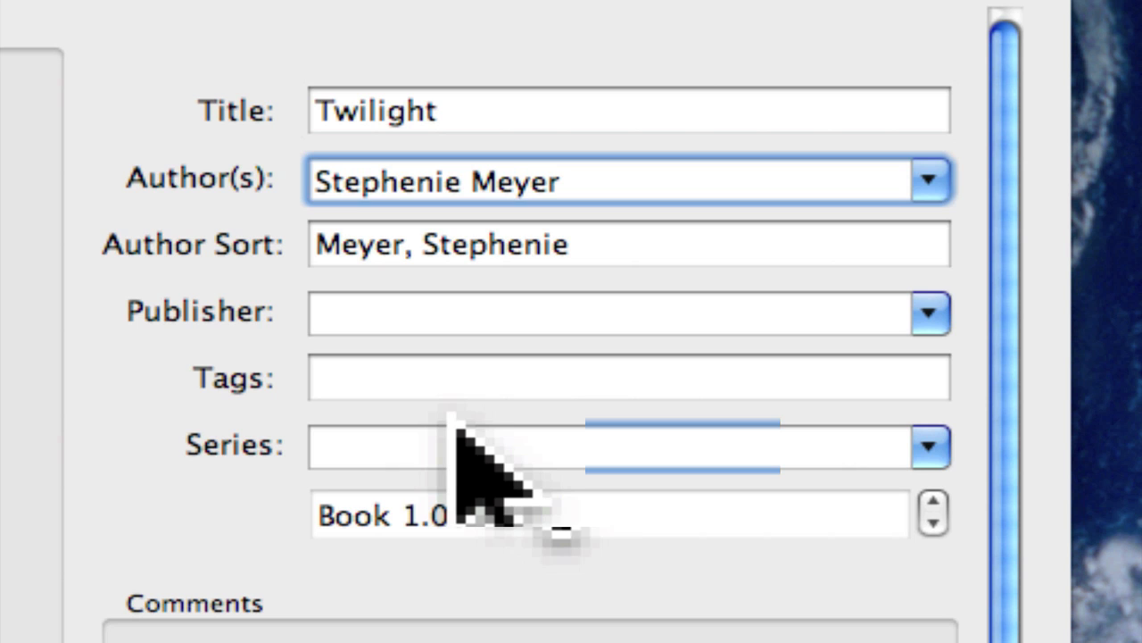
text(Twilghlight)
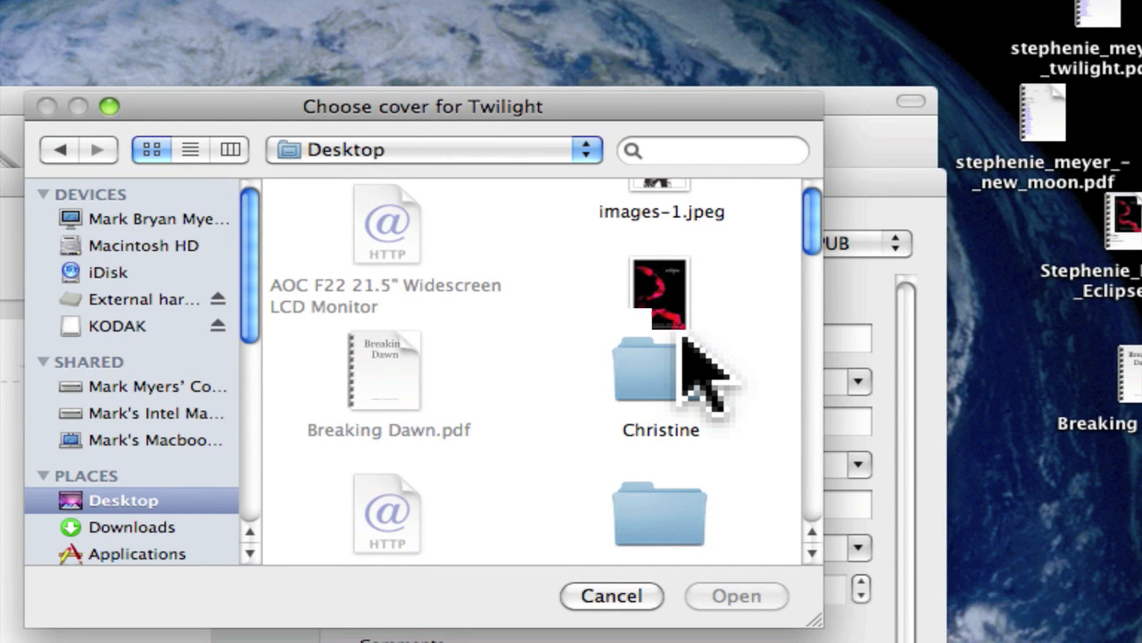
Choose the Twilight cover image and queue the EPUB conversion.
click(738, 596)
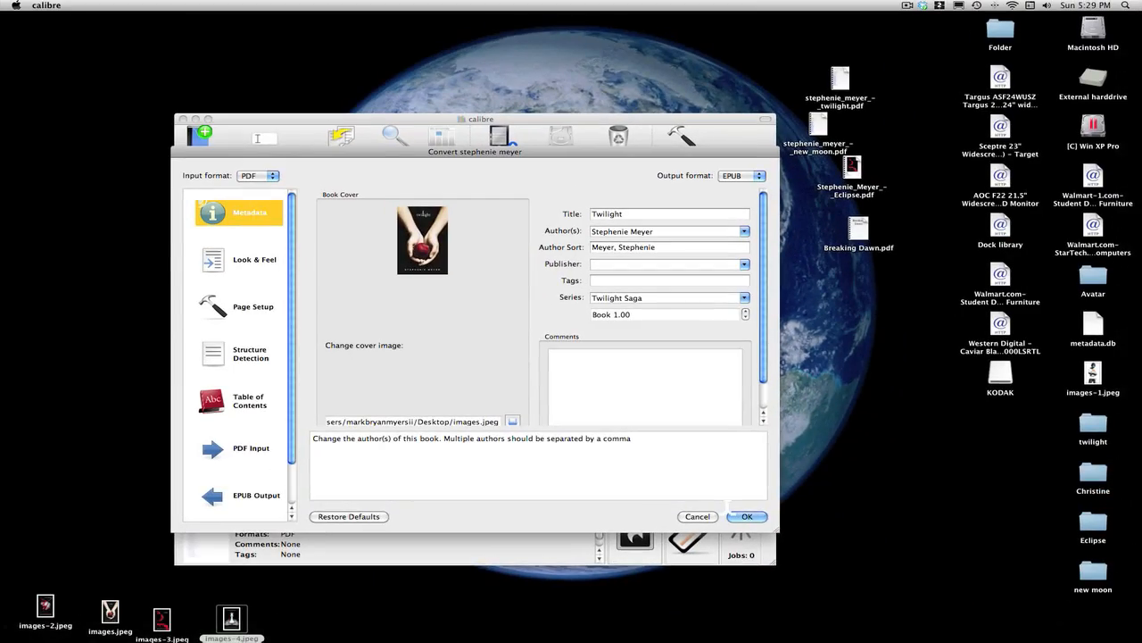
click(748, 516)
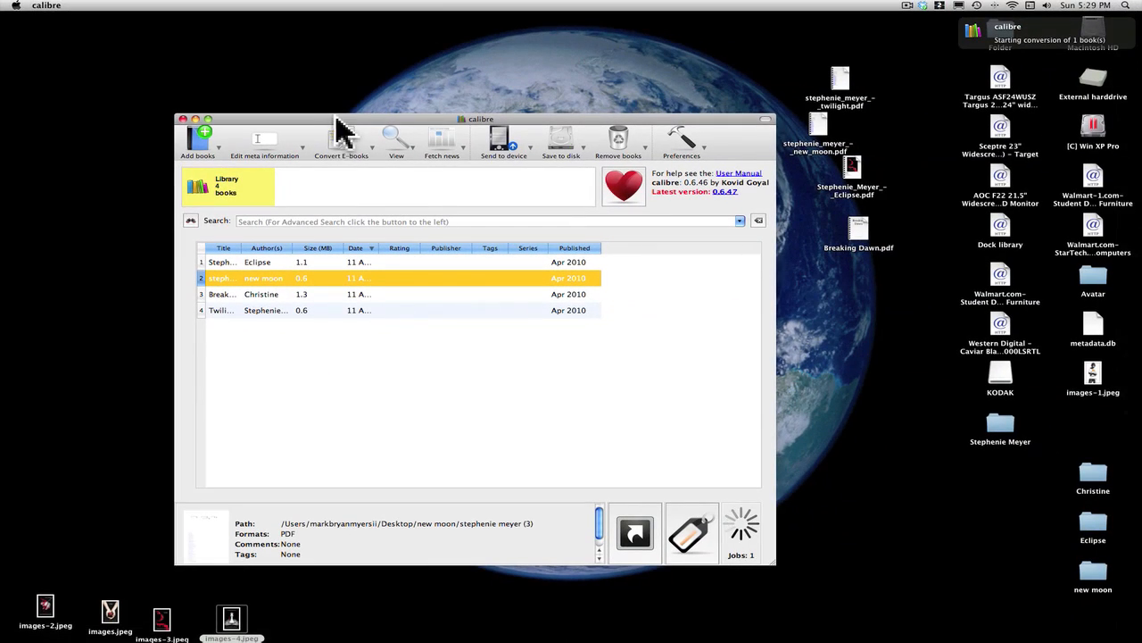
Convert New Moon to EPUB with author Stephenie Meyer, Twilight Saga series and a cover image.
click(341, 139)
text(Ne)
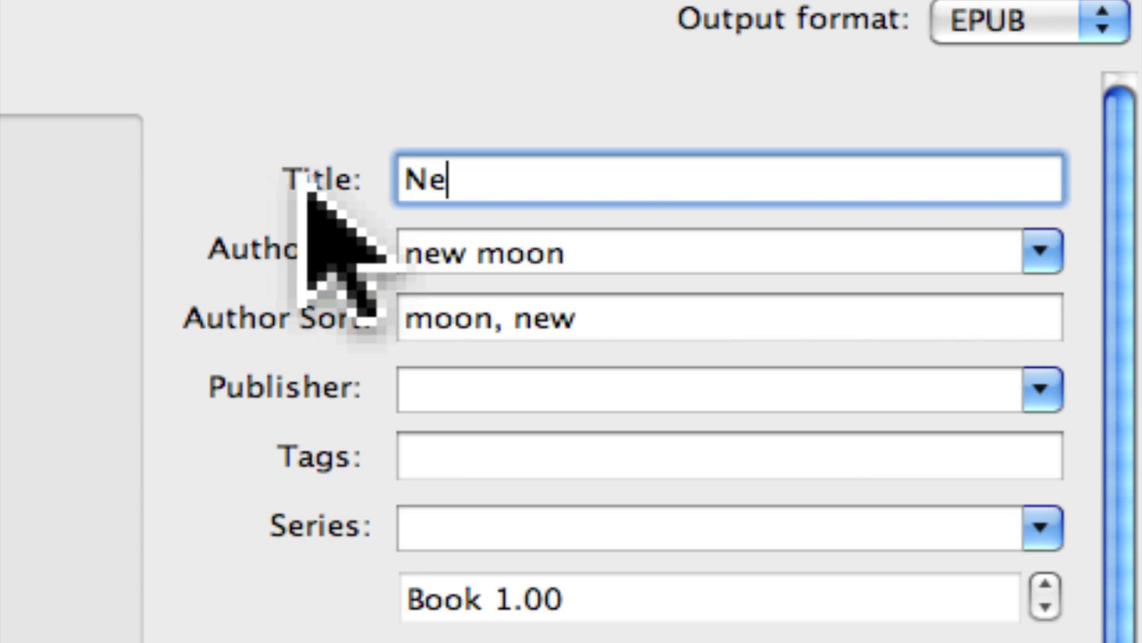
mouse_move(626, 289)
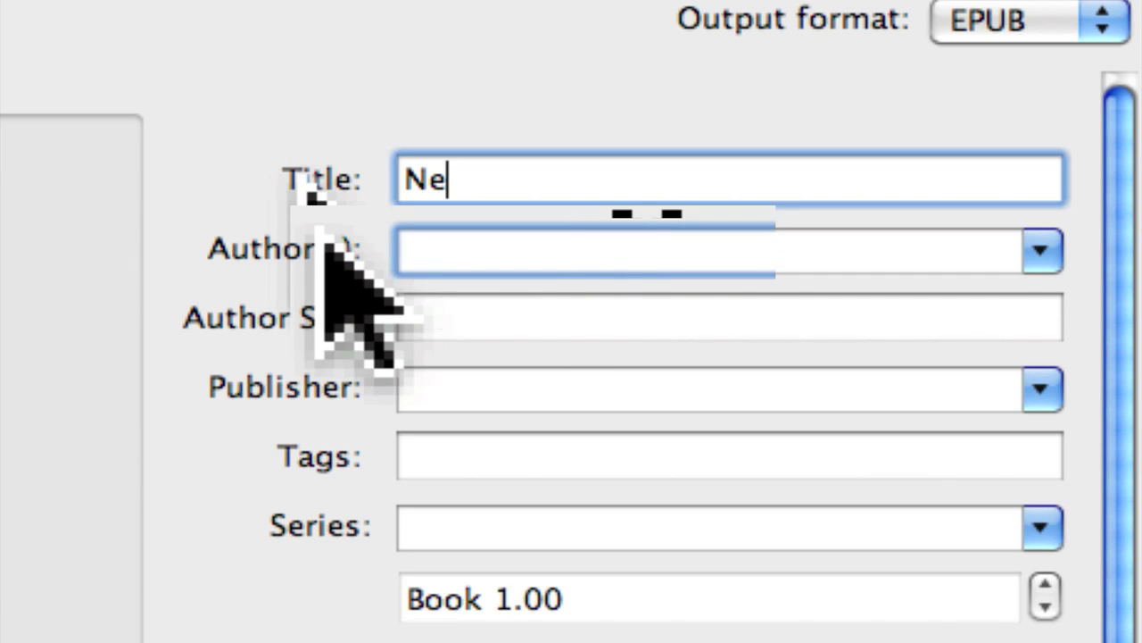
text(Stephenie Meyer)
click(730, 529)
text(Twilight Saga)
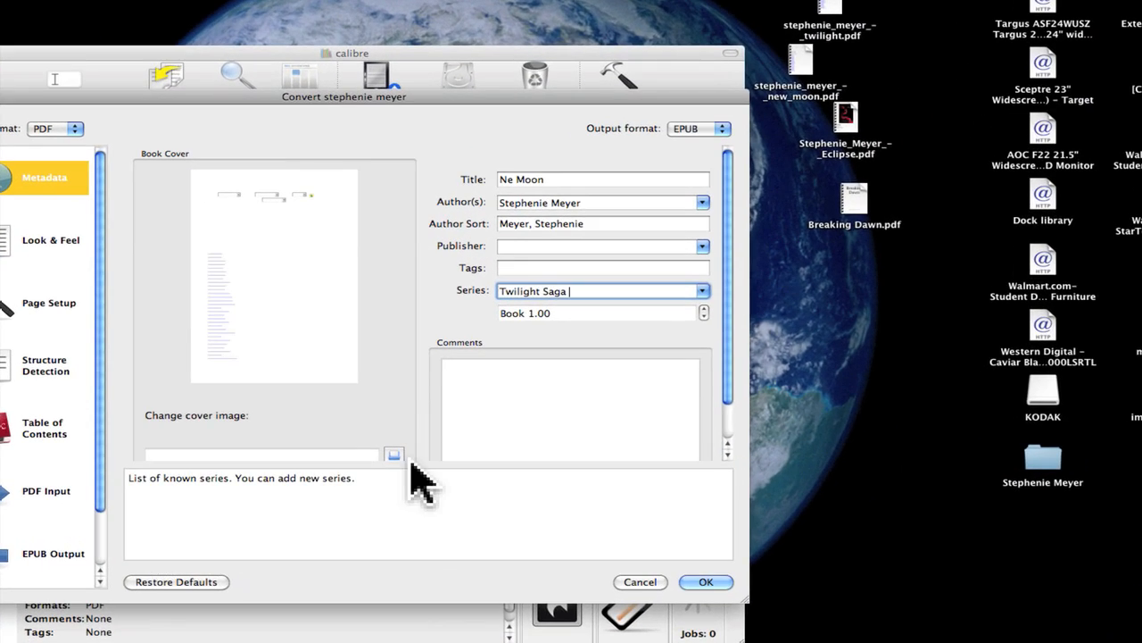
click(393, 456)
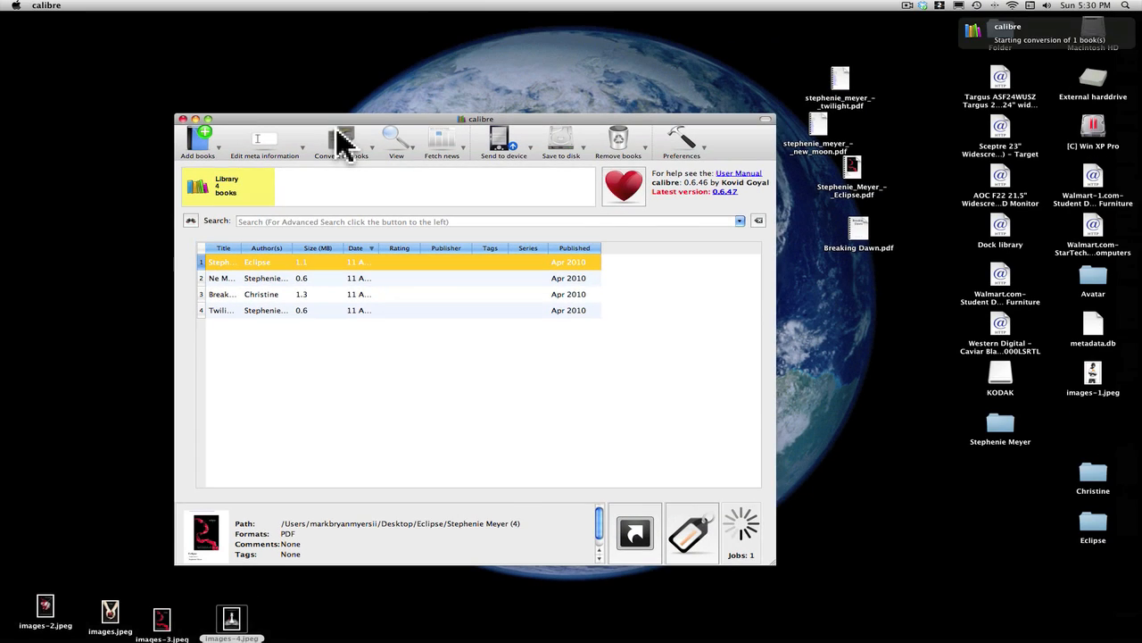
Convert Eclipse to EPUB with the red ribbon cover and Twilight Saga tag, confirming the settings twice.
click(337, 139)
text(Twilight Saga)
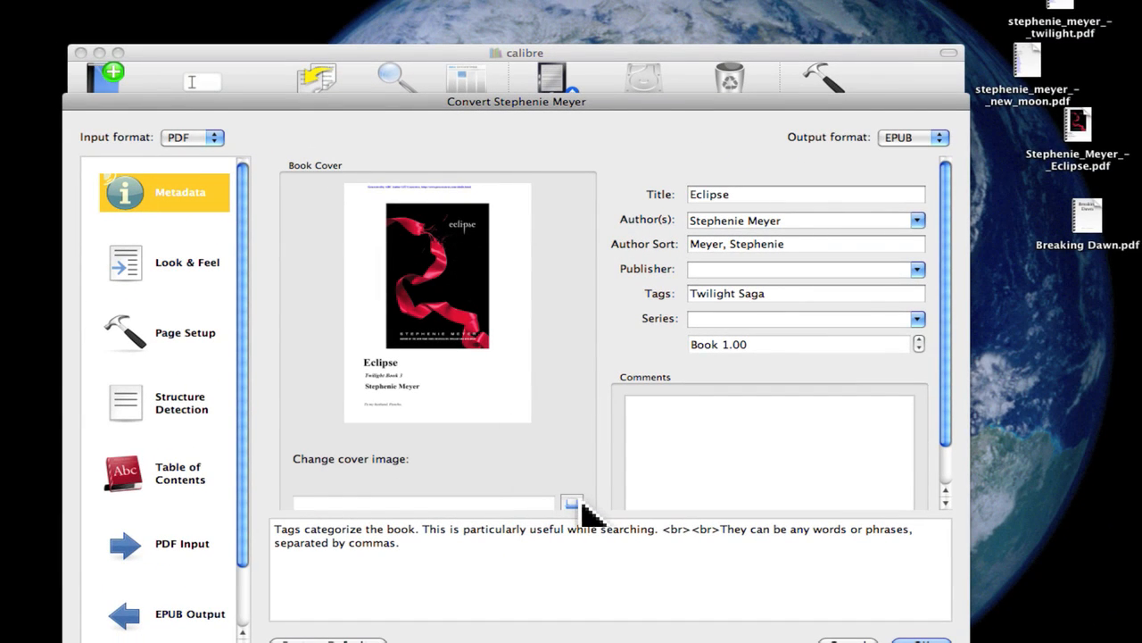
click(570, 502)
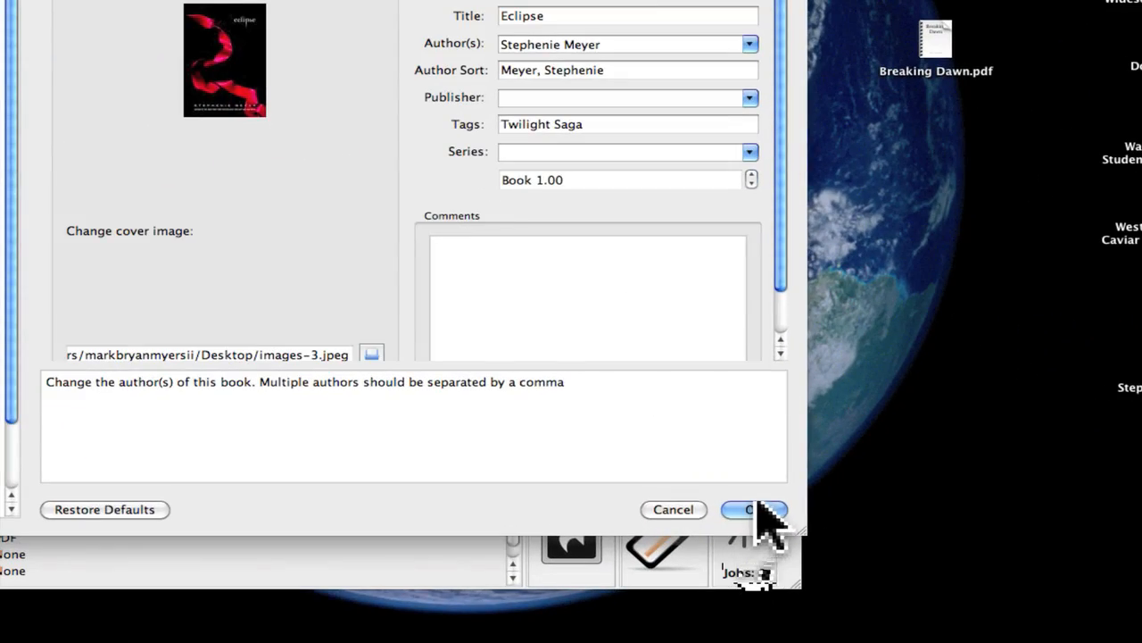
click(757, 511)
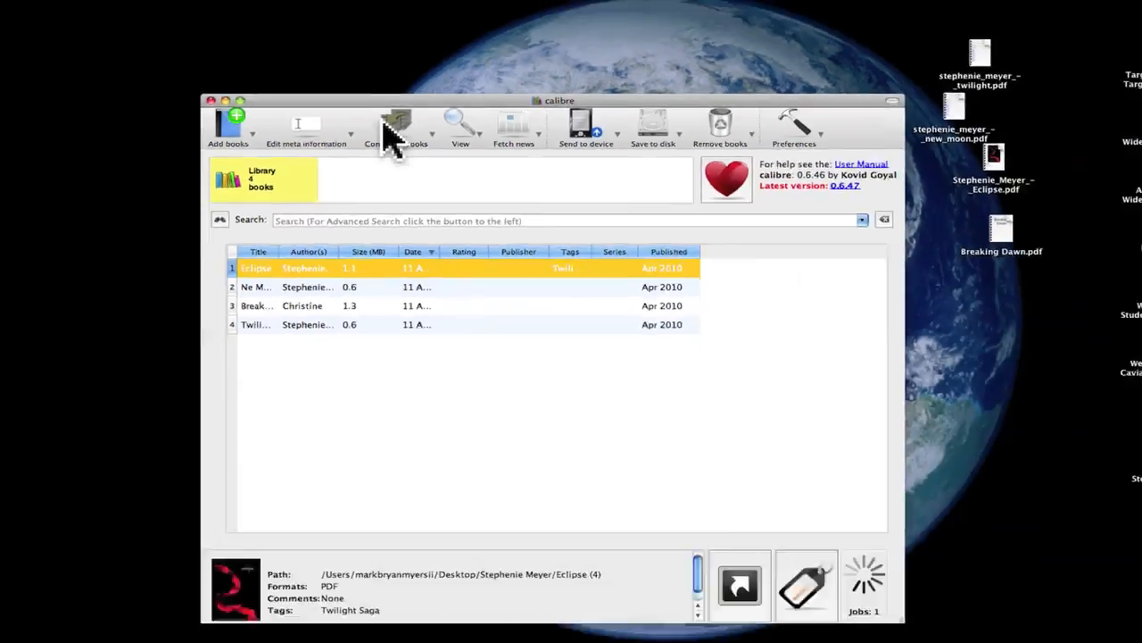
click(398, 125)
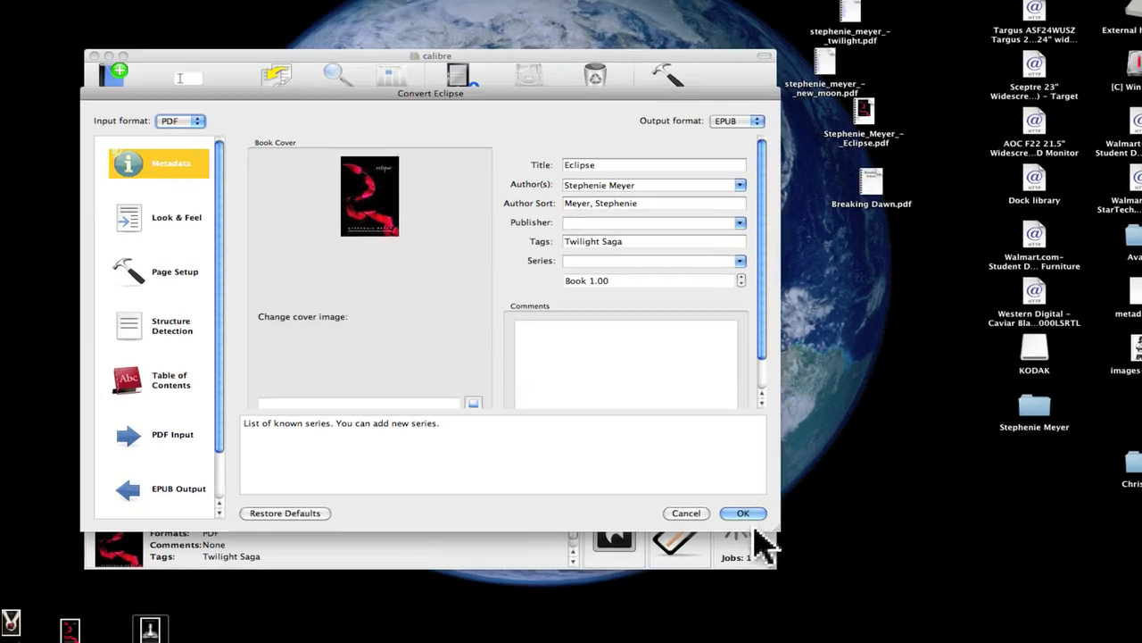
click(743, 514)
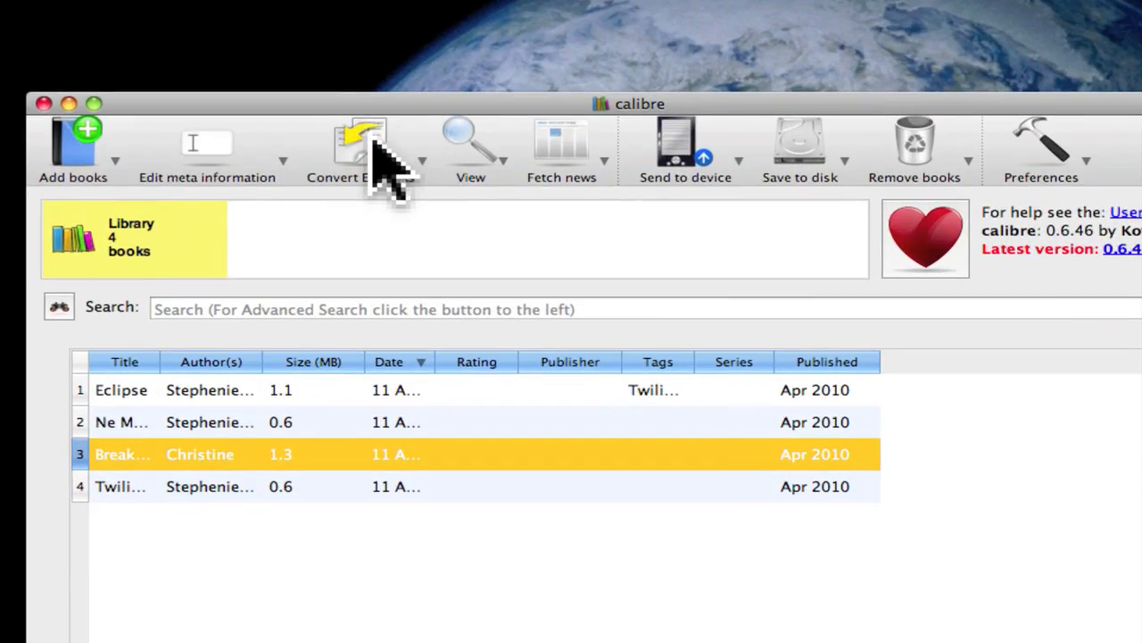
Credit Breaking Dawn to Stephenie Meyer and set its series to Twilight Saga.
click(349, 143)
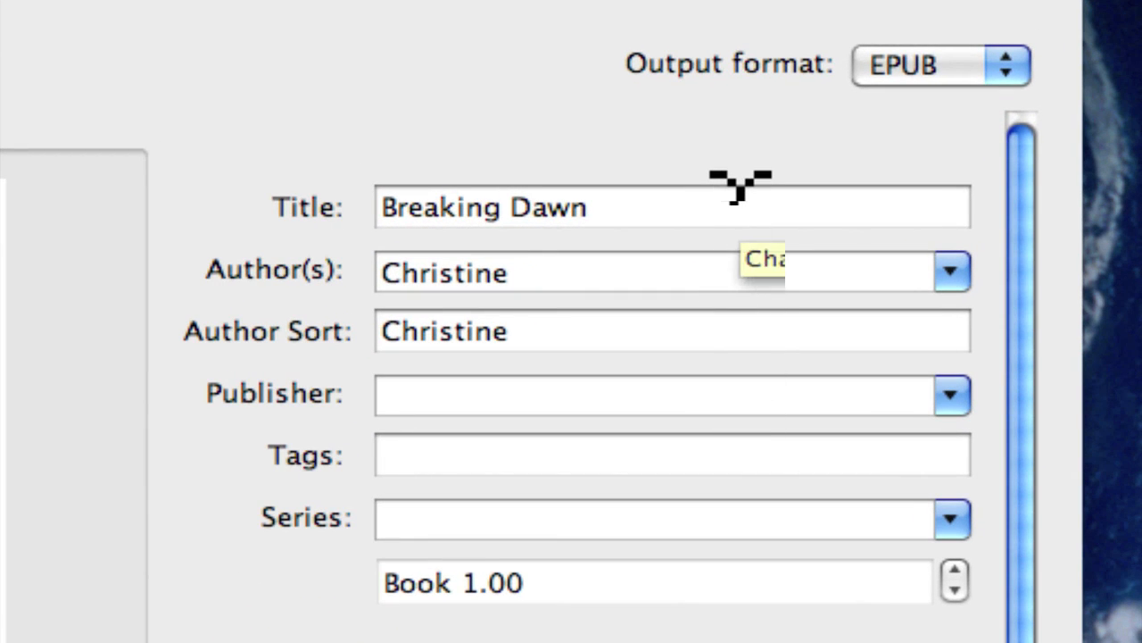
click(950, 272)
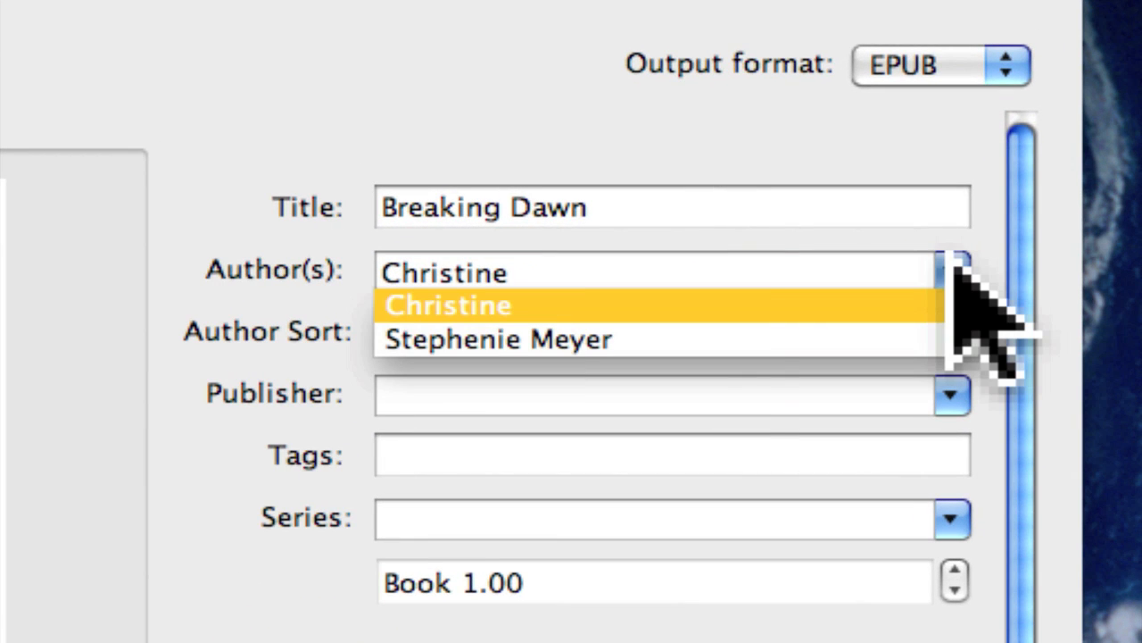
click(498, 340)
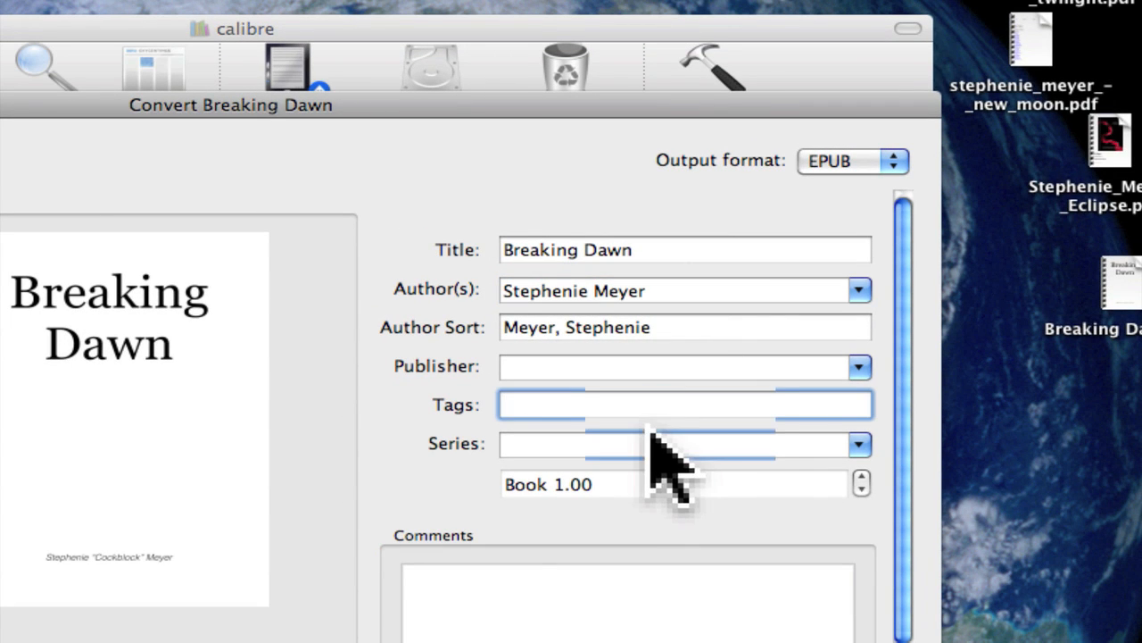
text(Twig)
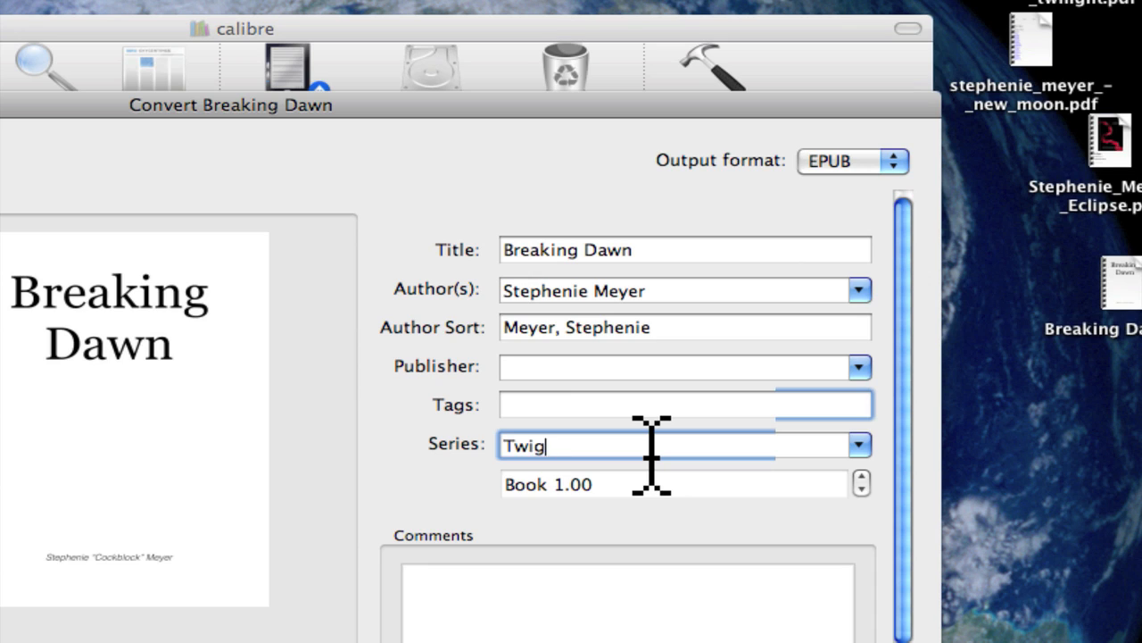
key(Backspace)
text(light Saga)
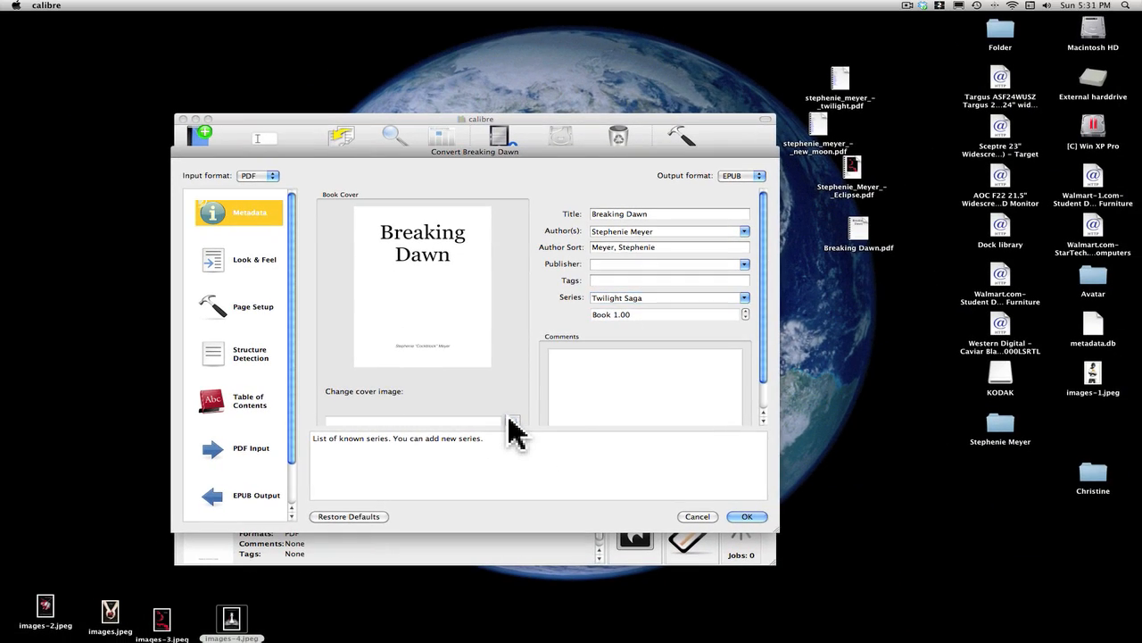
Pick the chess-piece image as the Breaking Dawn cover and queue the EPUB conversion.
click(514, 421)
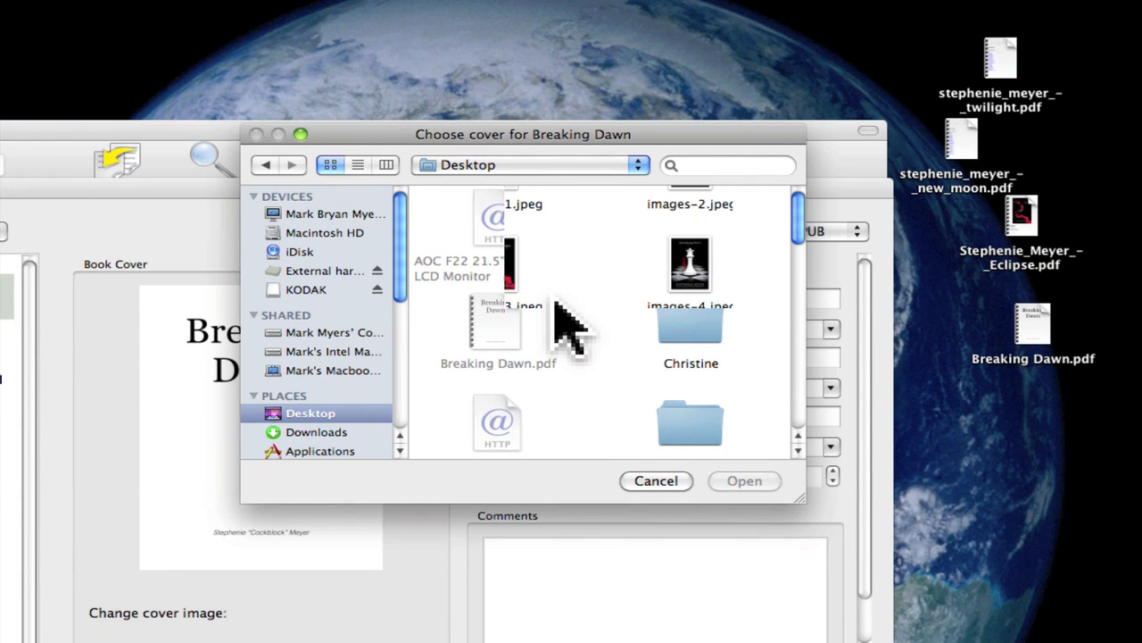
click(689, 264)
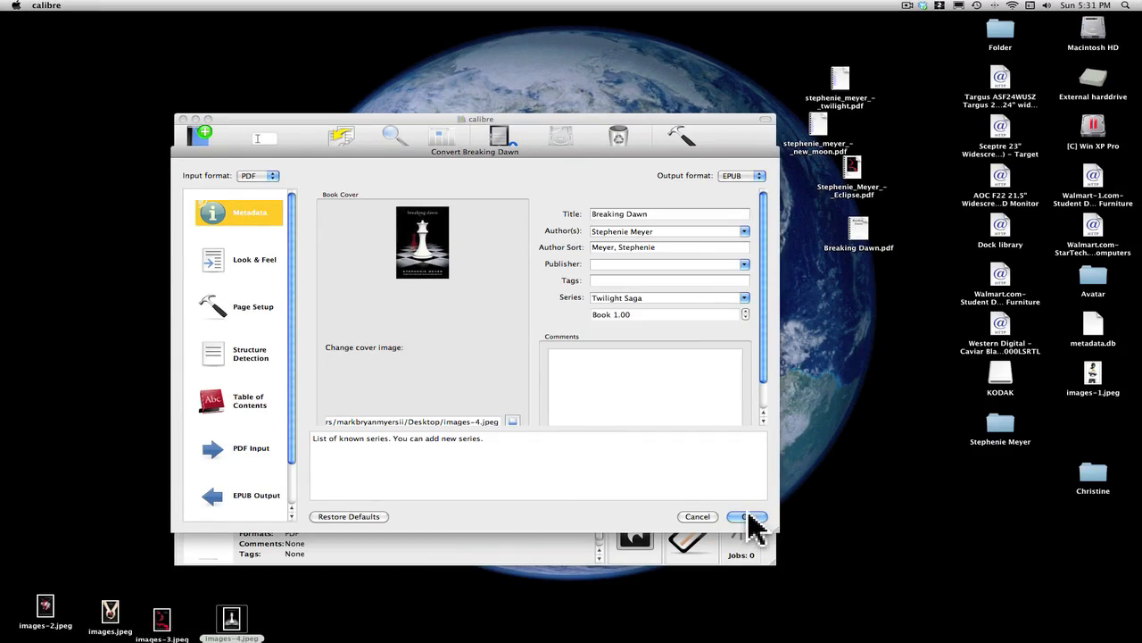
click(746, 518)
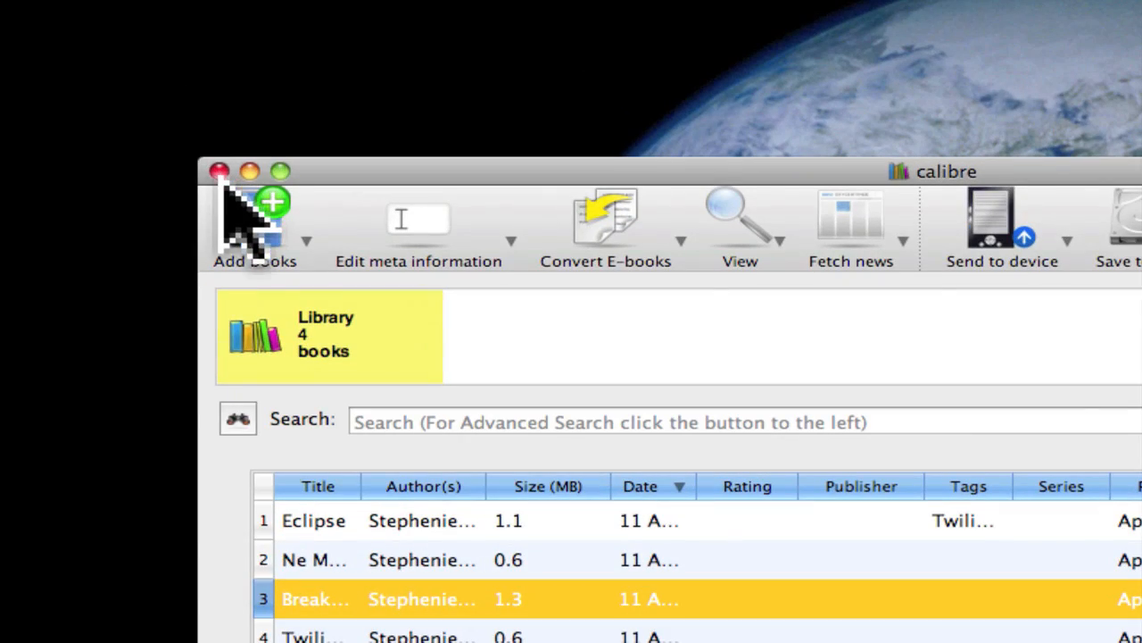
Attempt to close calibre but keep the active conversion jobs running.
click(219, 171)
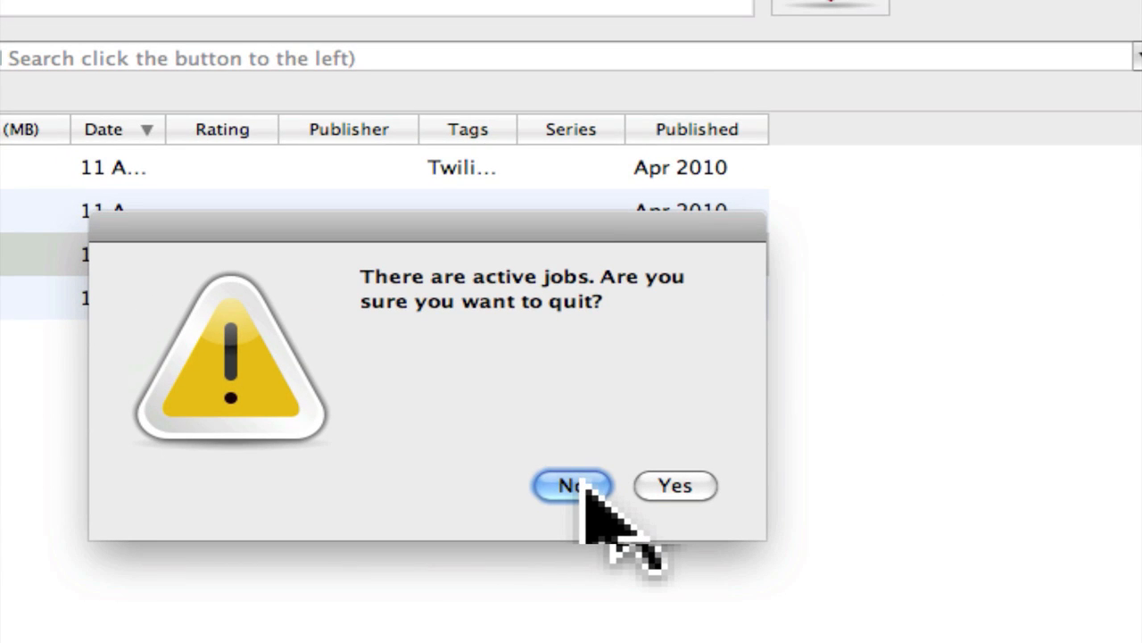
click(572, 485)
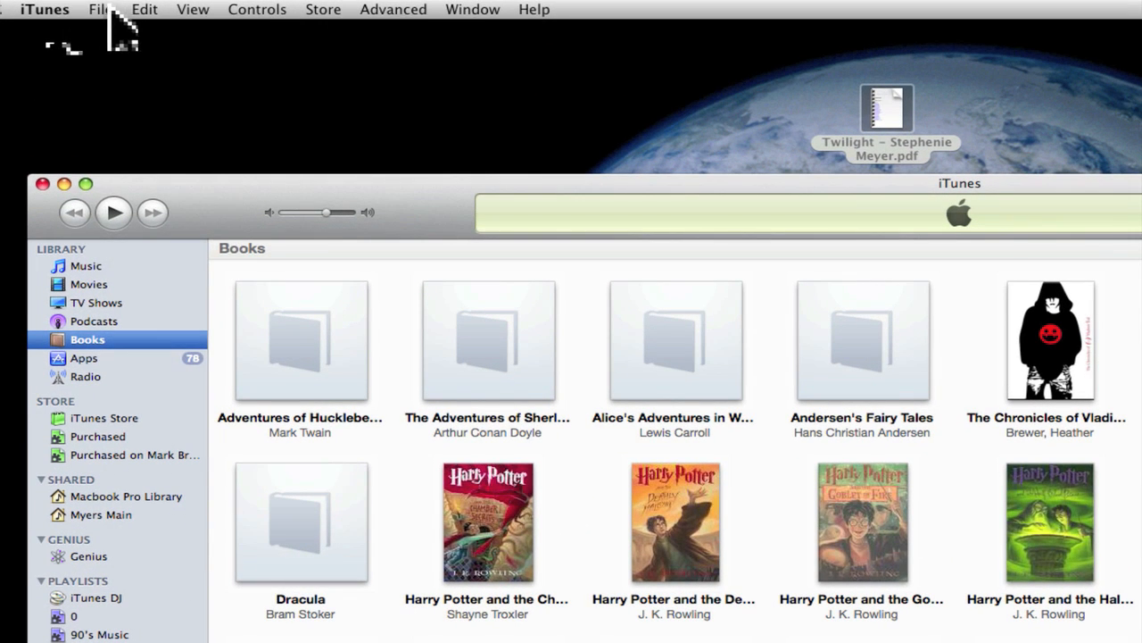
Add the Ne Moon folder from the Desktop to the iTunes library via File > Add to Library.
click(107, 9)
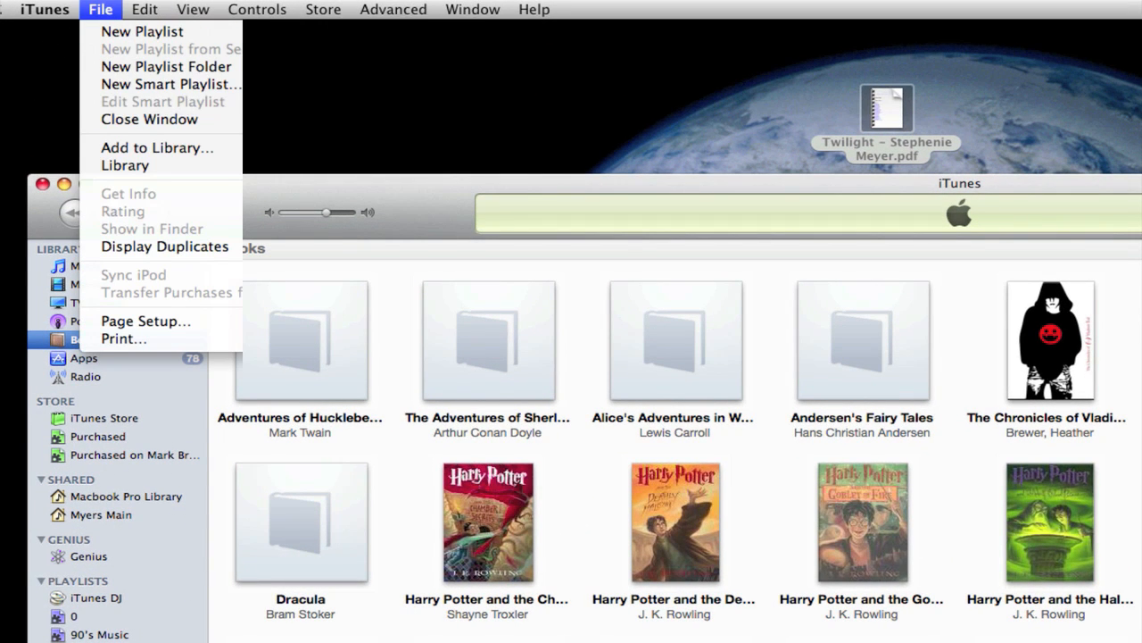
mouse_move(157, 147)
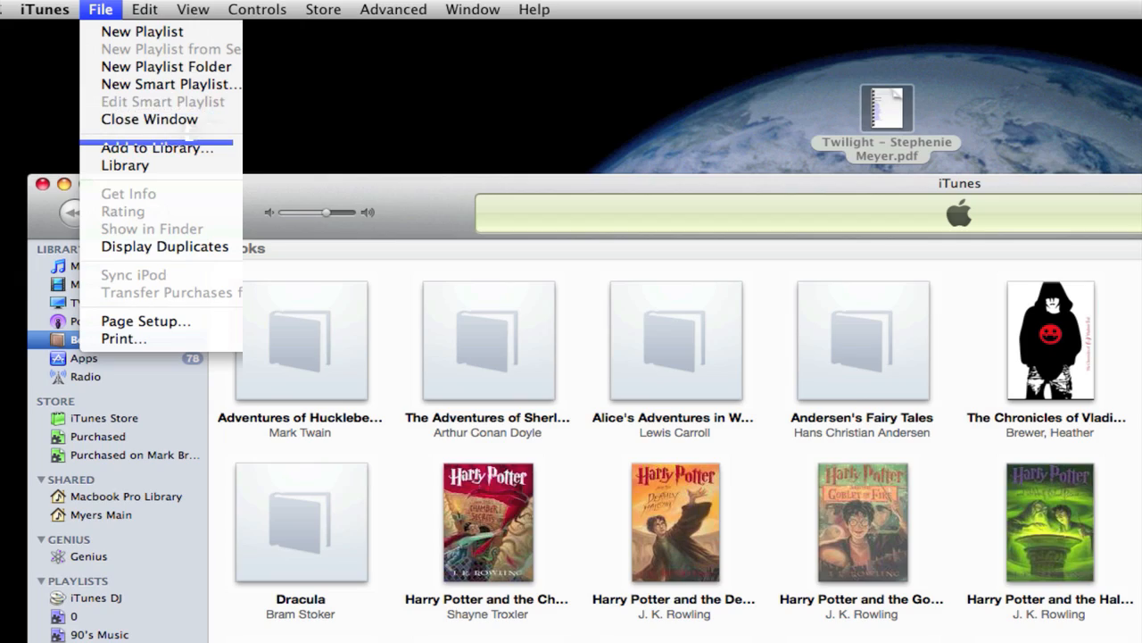
click(157, 148)
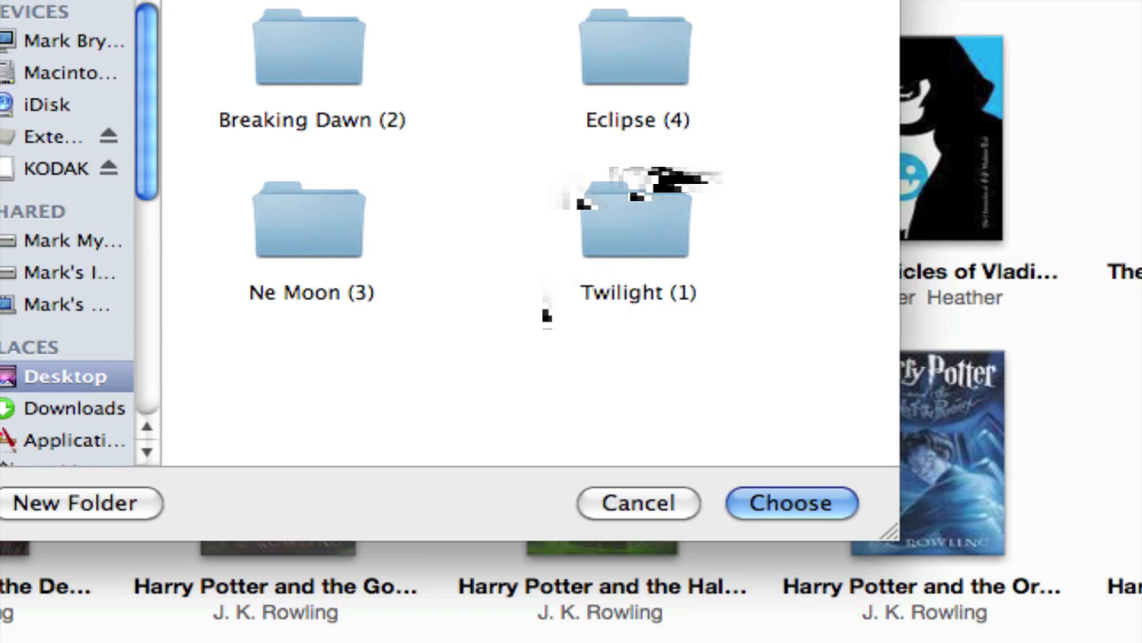
double_click(310, 223)
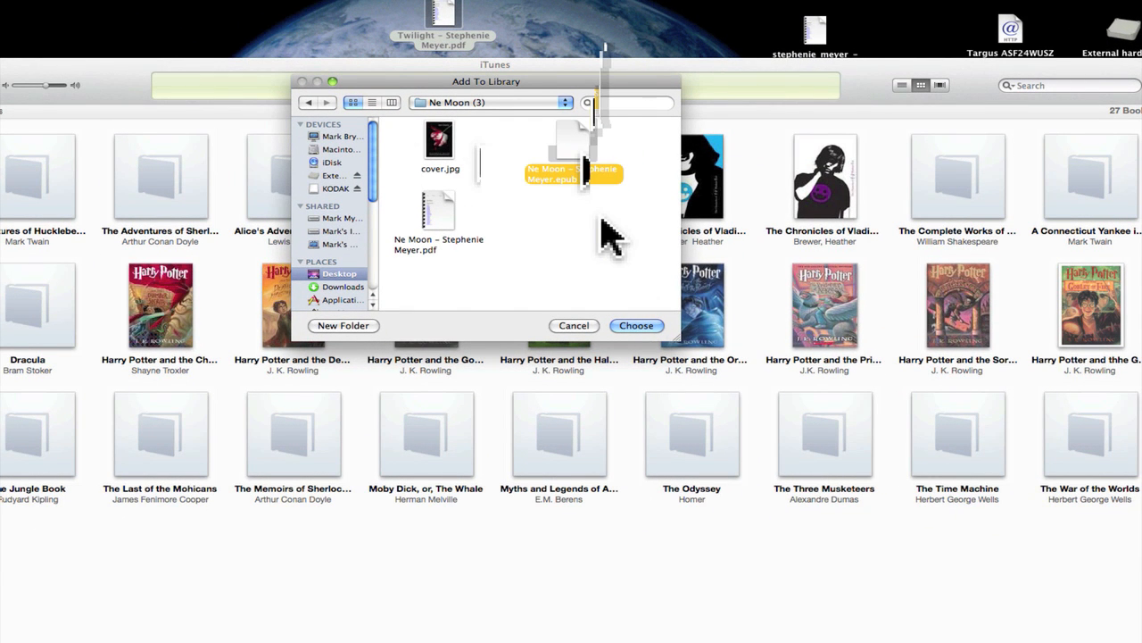
click(635, 325)
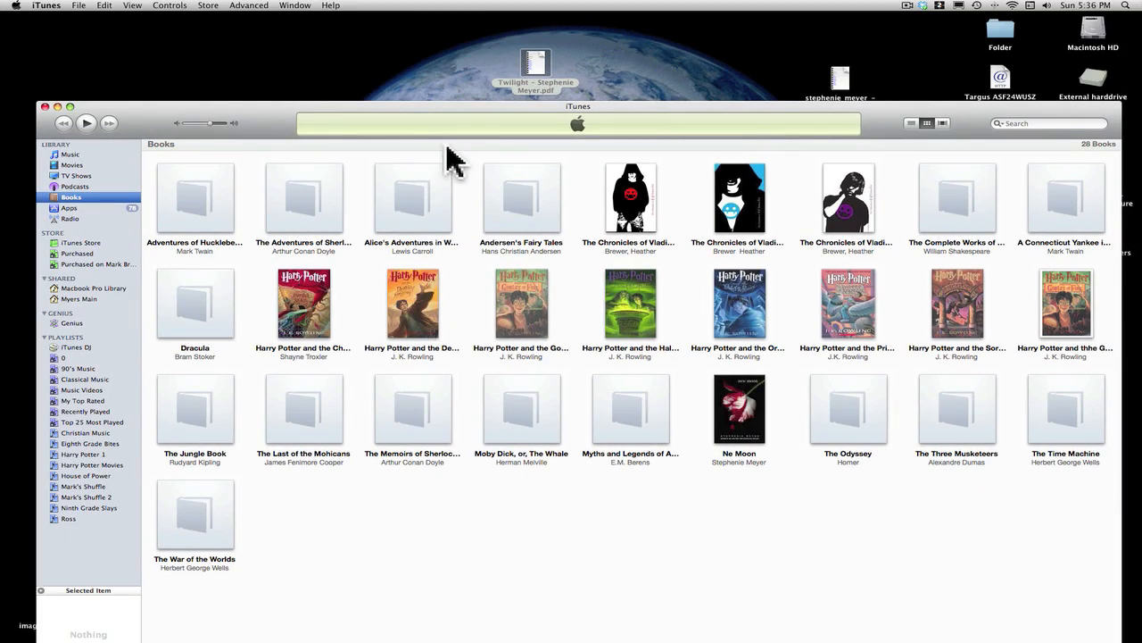